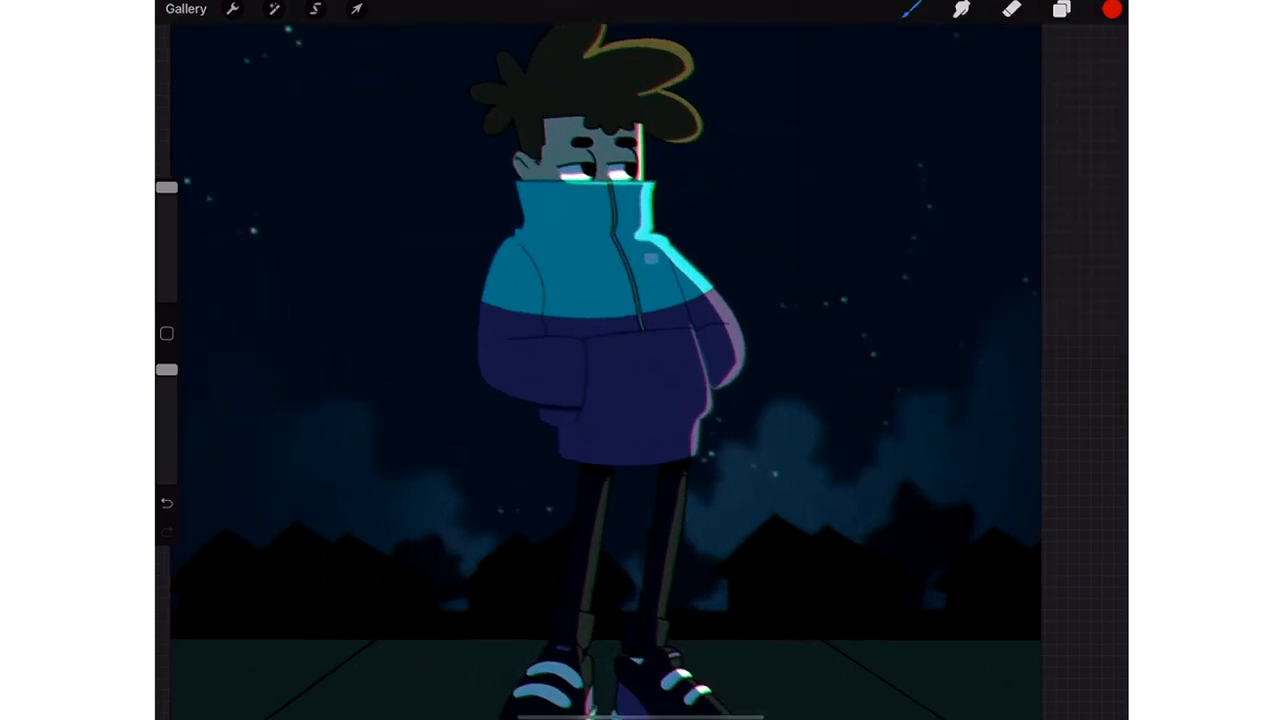
Show the layer stack of the finished night-scene illustration with its yellow caption
click(1061, 10)
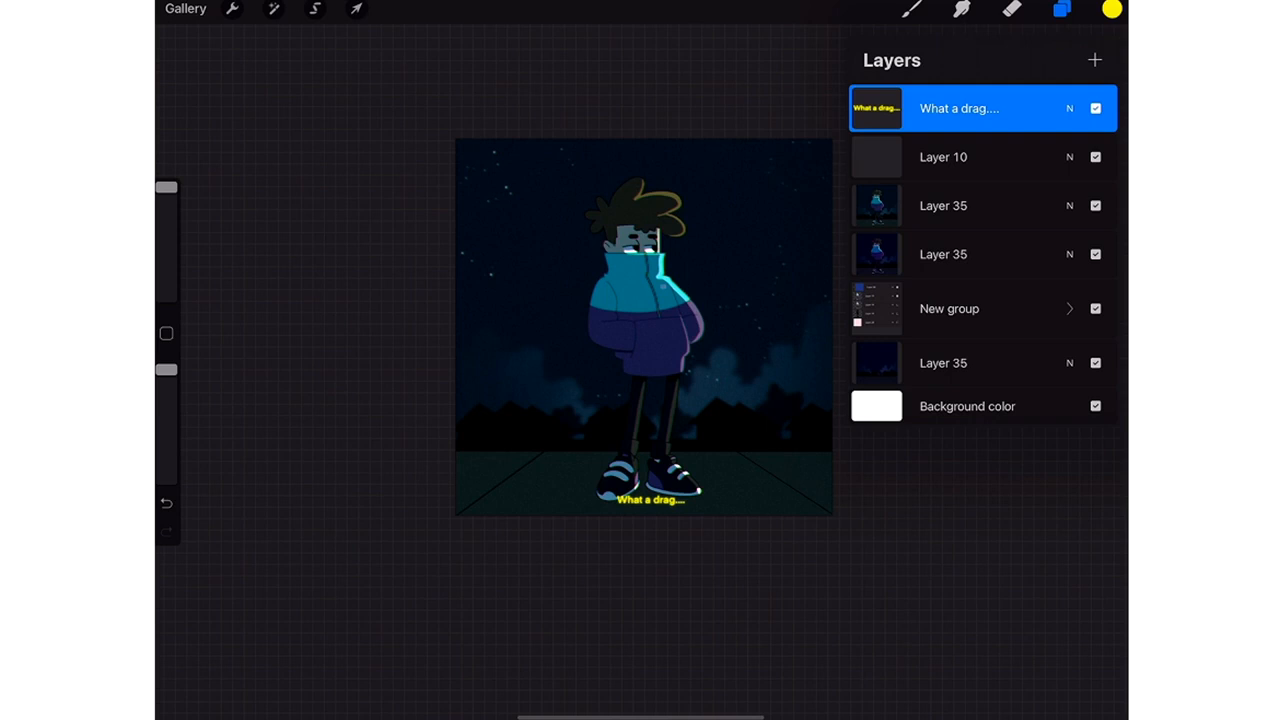
Toggle layer visibility to review the build-up and inspect the New group, keeping Layer 35 visible
click(1095, 108)
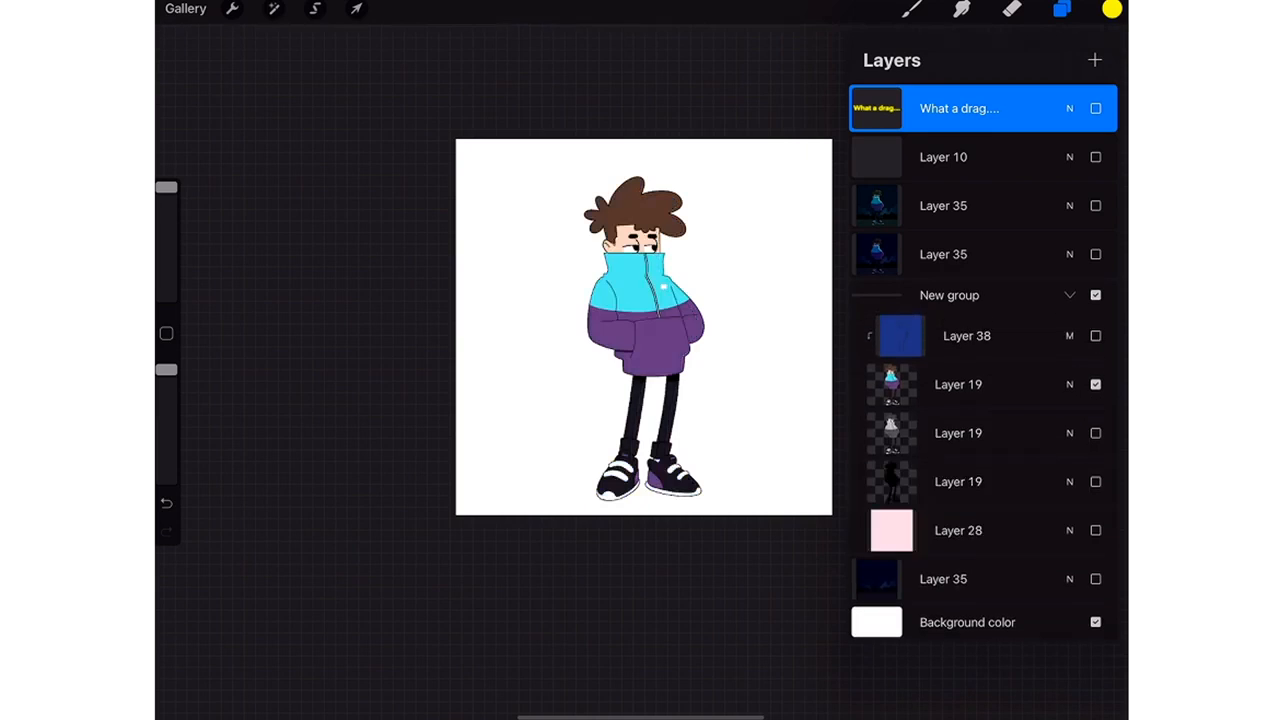
click(1062, 9)
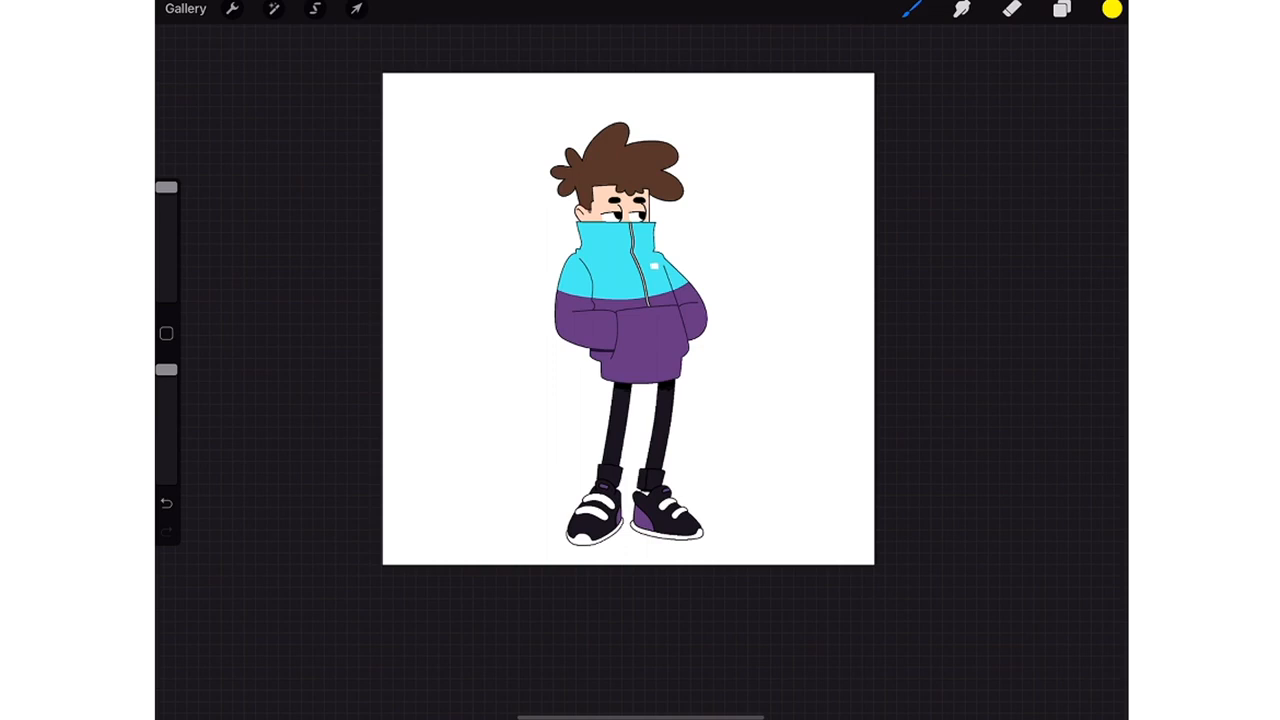
click(1061, 9)
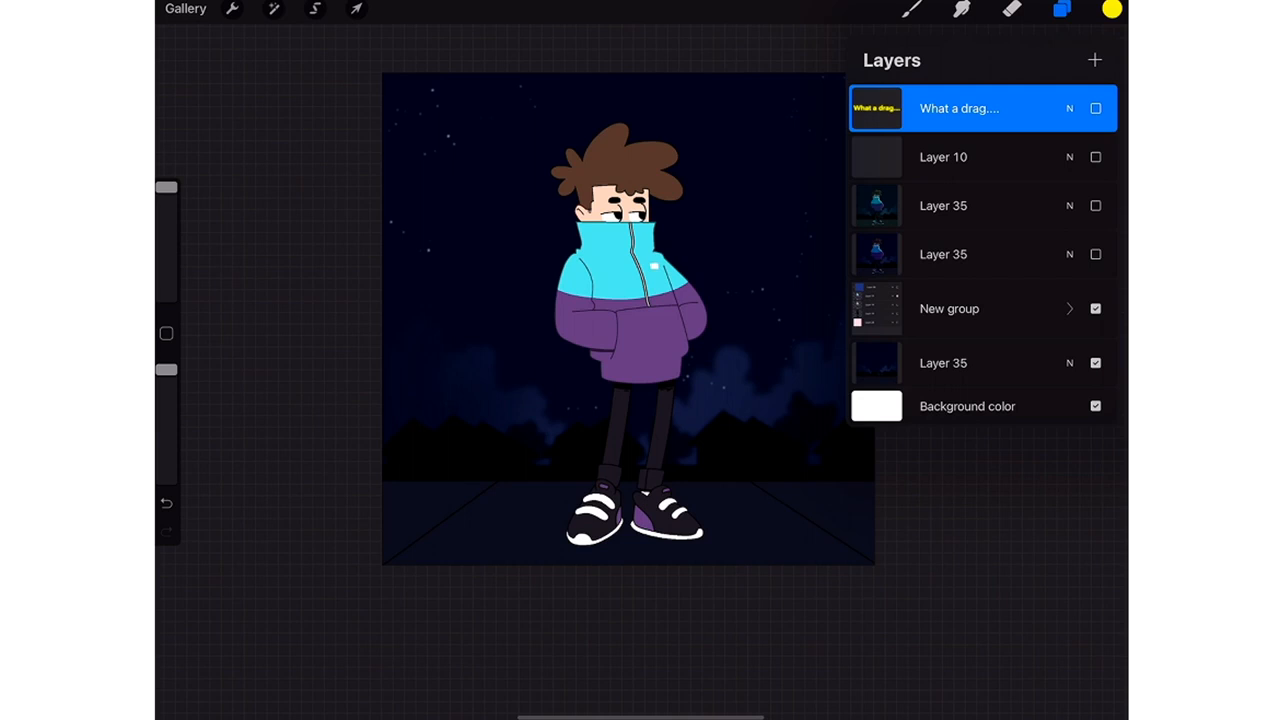
click(1070, 308)
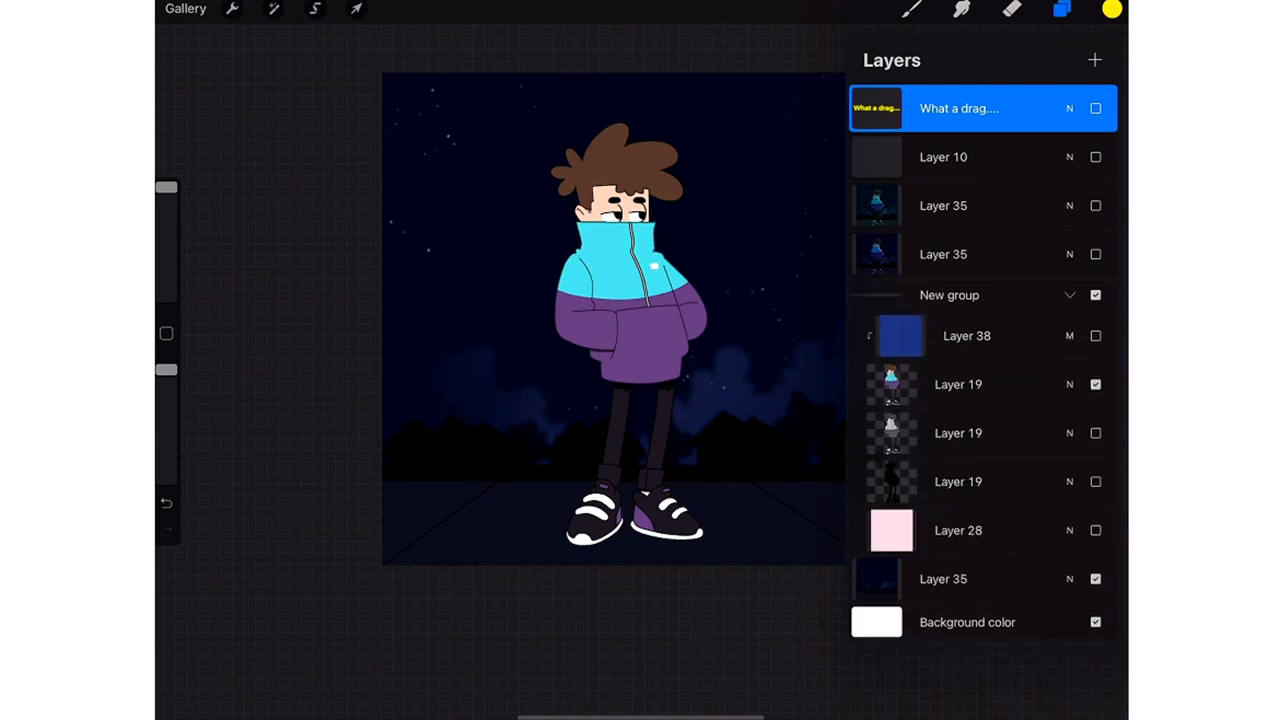
click(1094, 335)
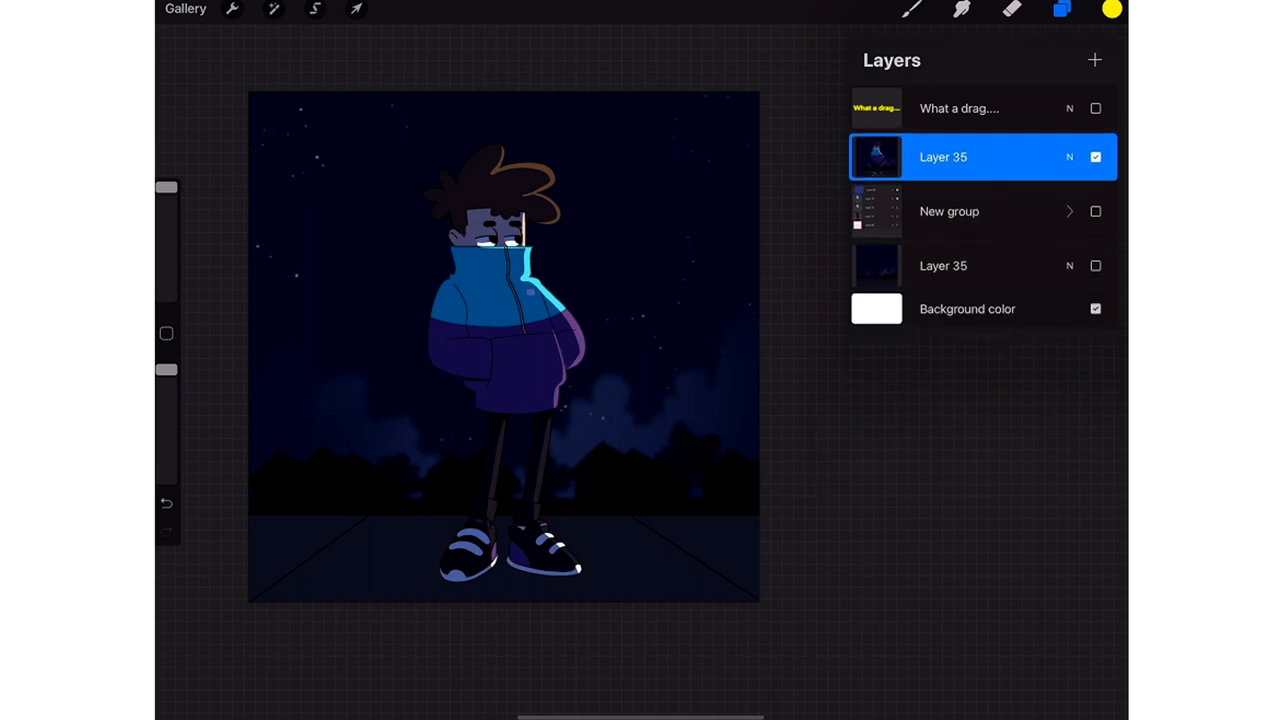
Rename Layer 35 to 'Oh', duplicate it into four copies, and hide the bottom copy
click(1095, 157)
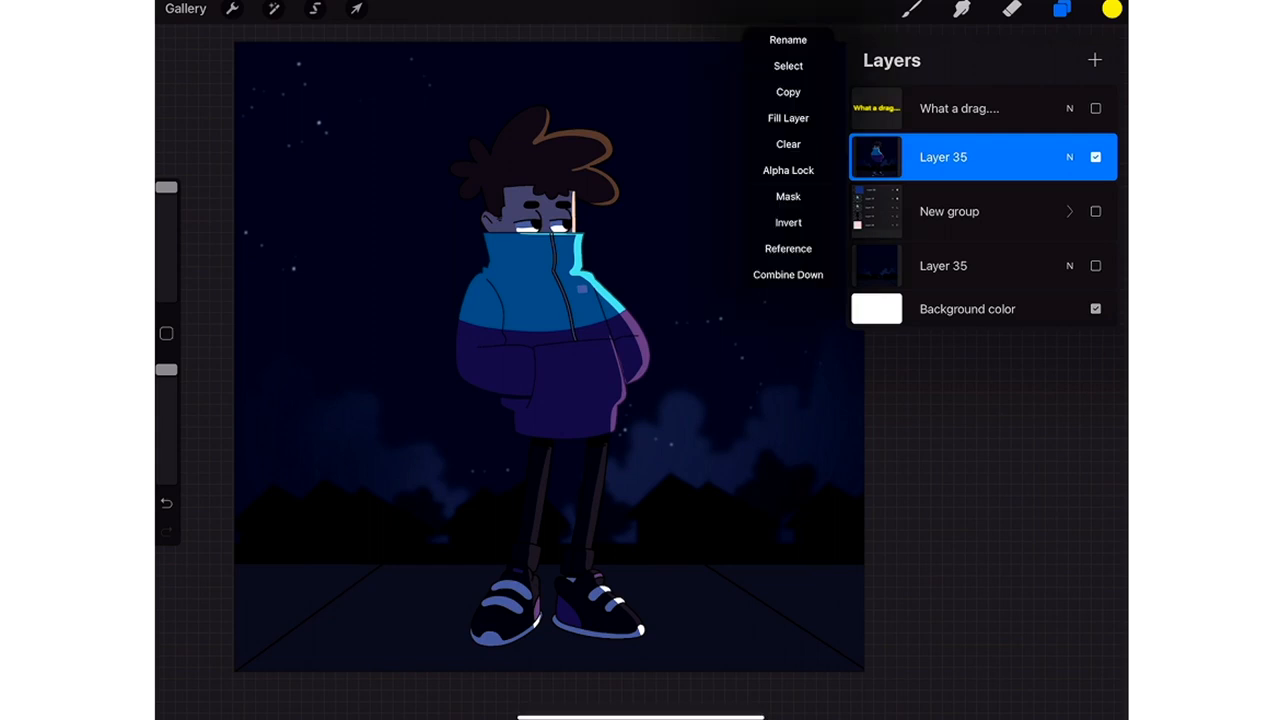
click(788, 40)
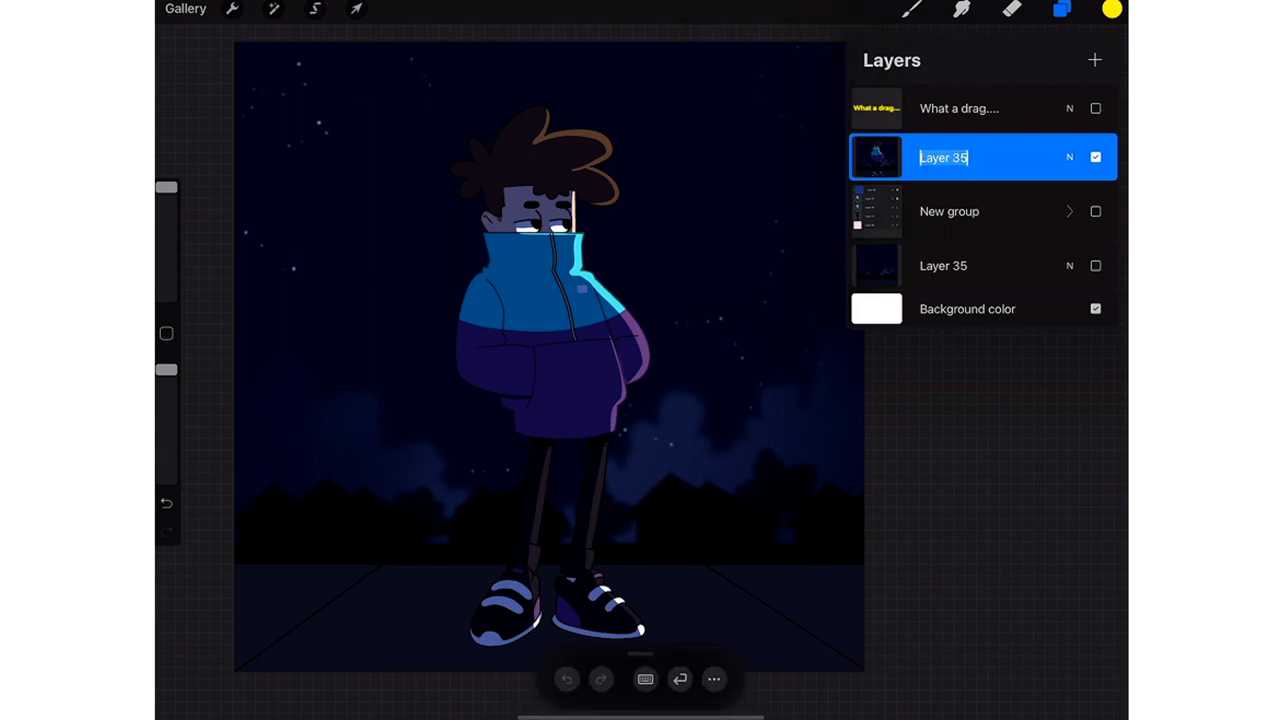
click(943, 157)
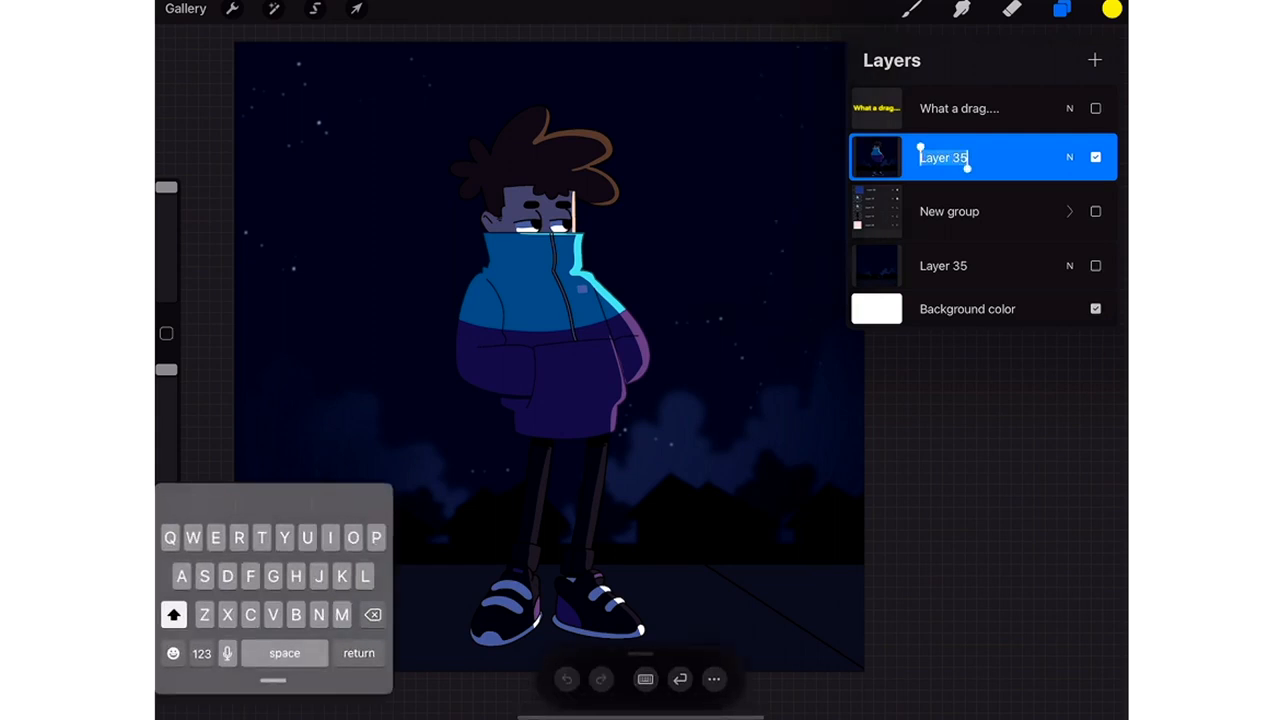
text(Og)
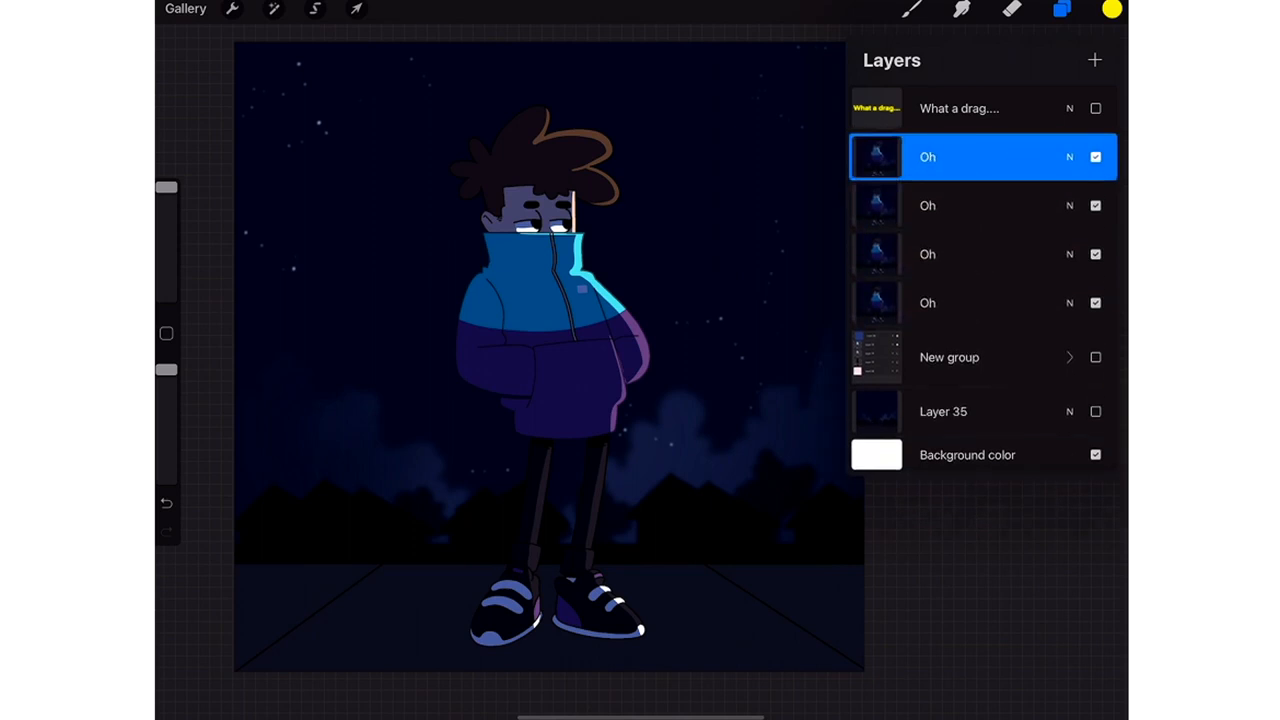
click(1095, 302)
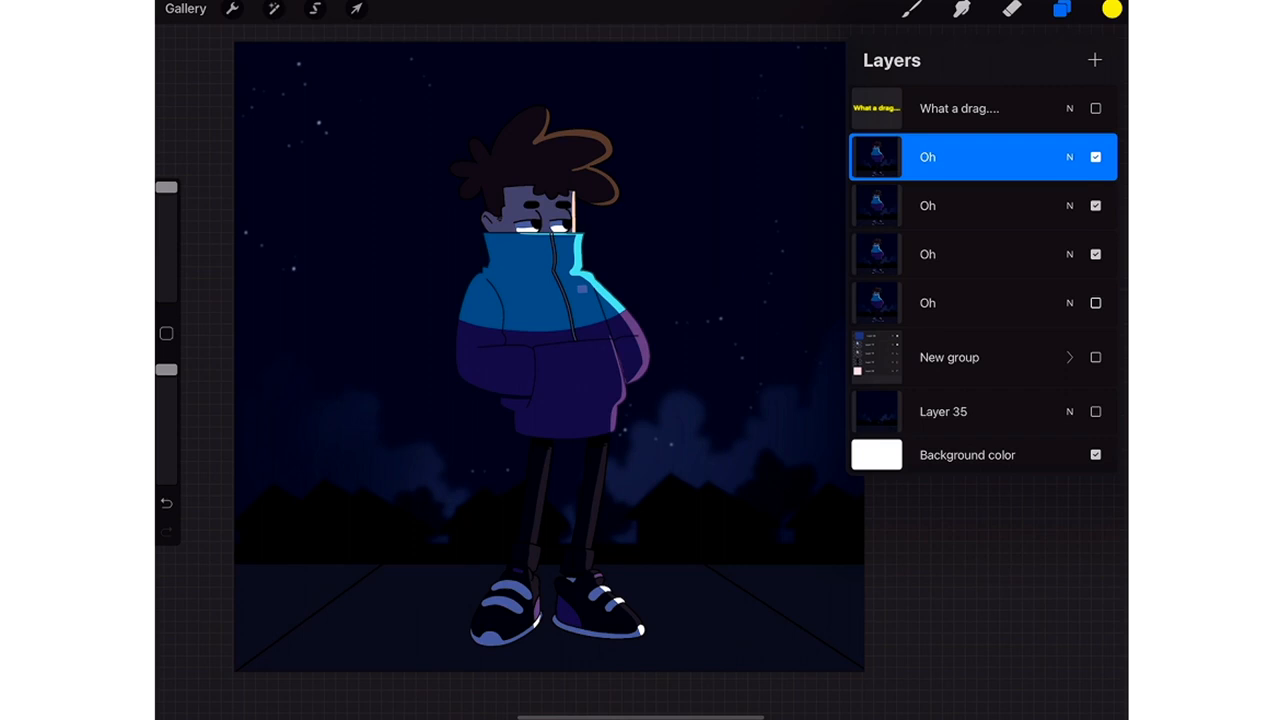
Recolour the top Oh copy red, check and hide it, then add blank Layer 13
click(1112, 9)
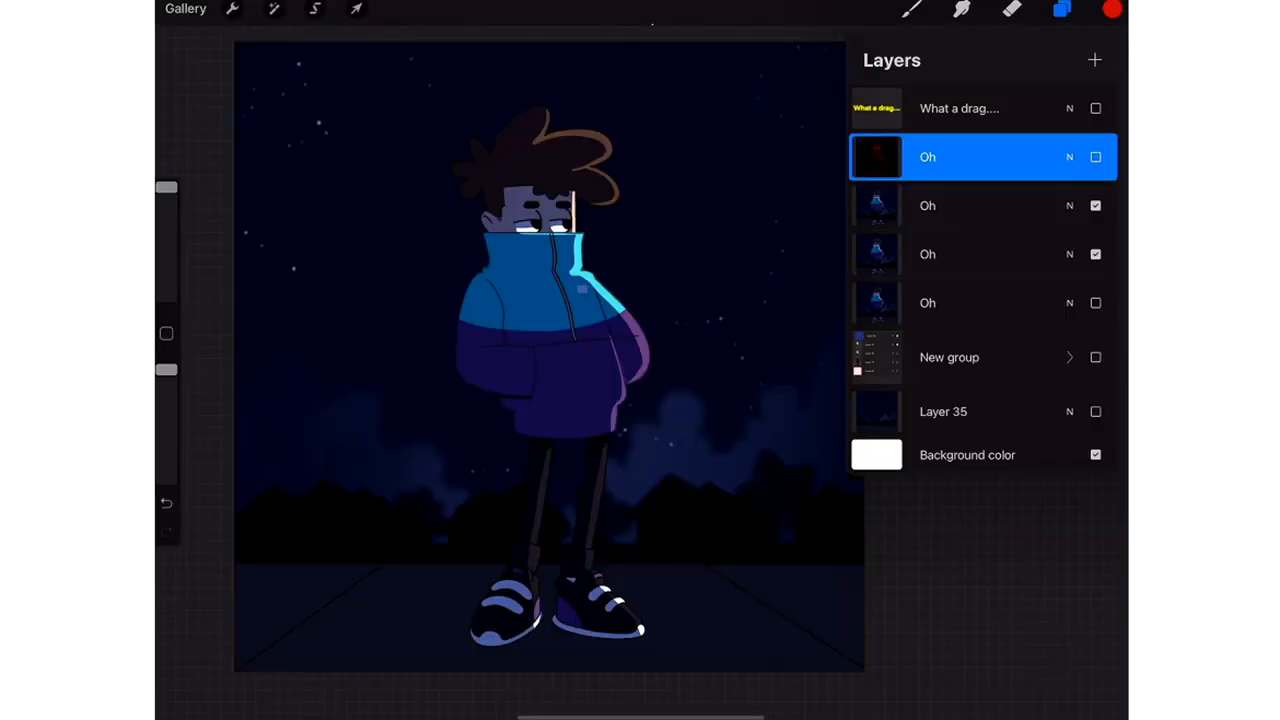
click(1095, 156)
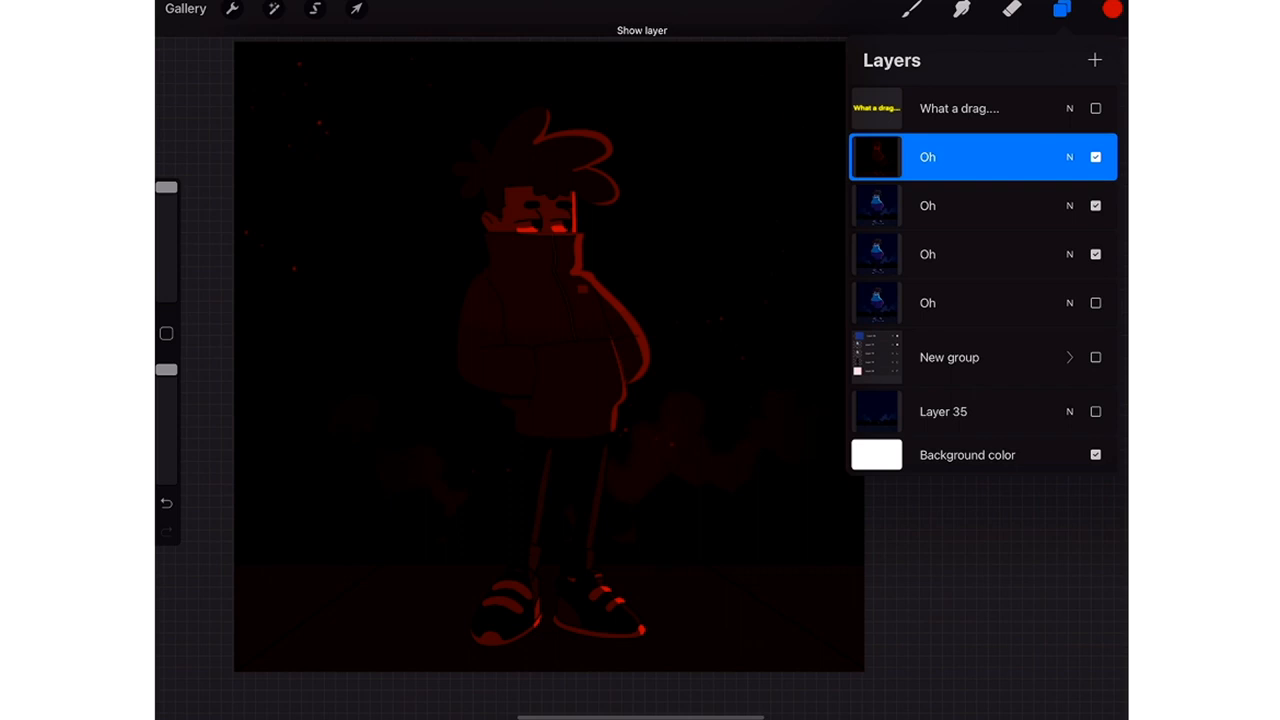
click(1095, 156)
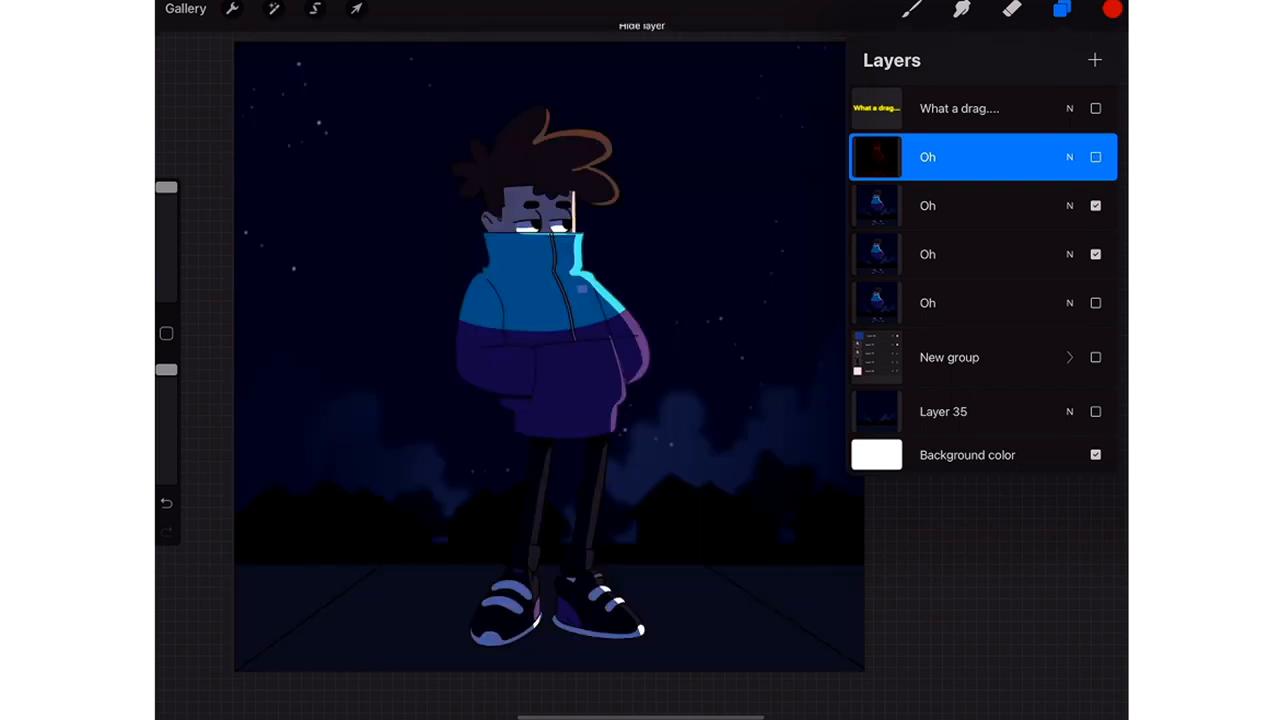
click(983, 205)
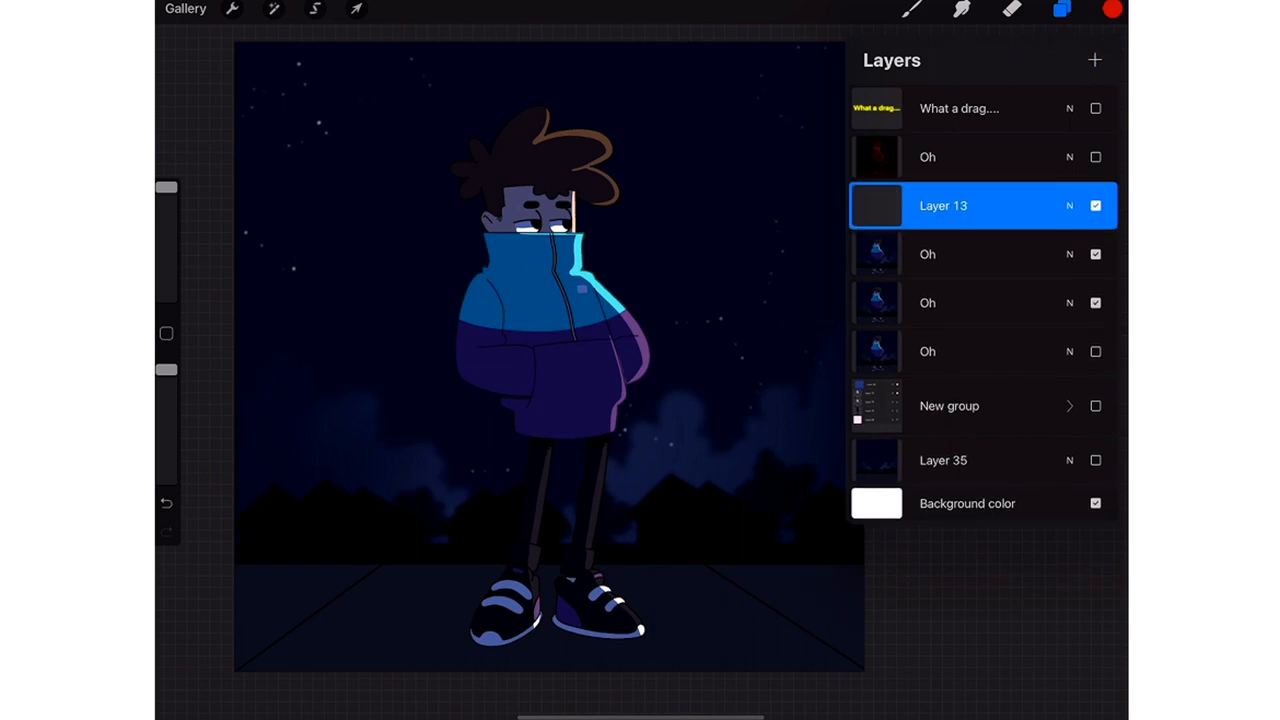
Fill Layer 13 with green on Multiply and combine it into the second Oh copy
click(1111, 10)
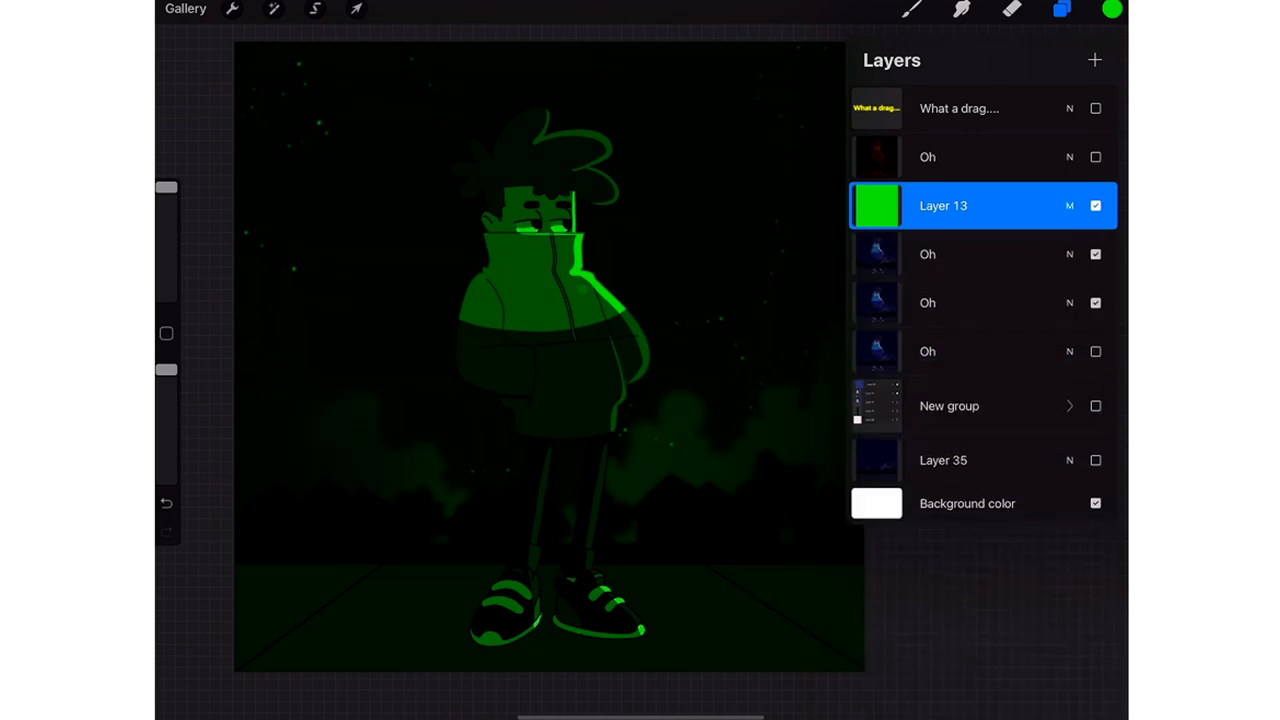
click(942, 205)
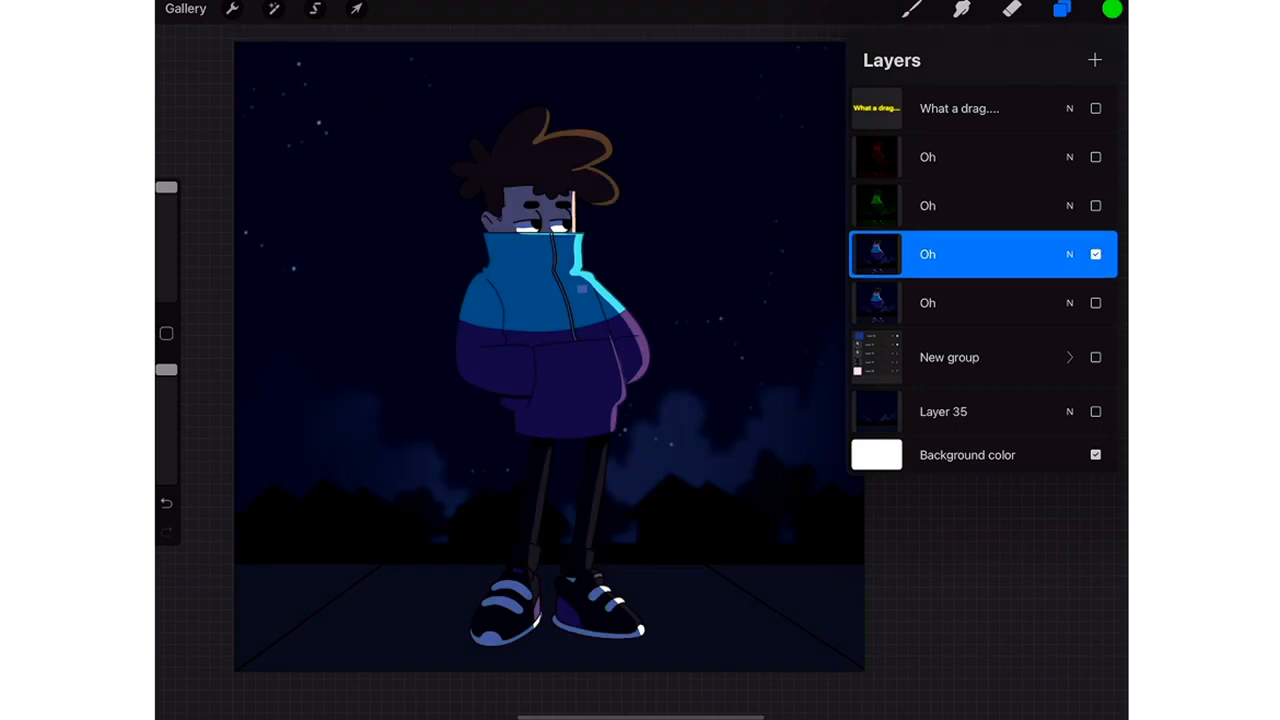
Fill a Multiply layer with blue and combine it into the third Oh copy
click(1112, 9)
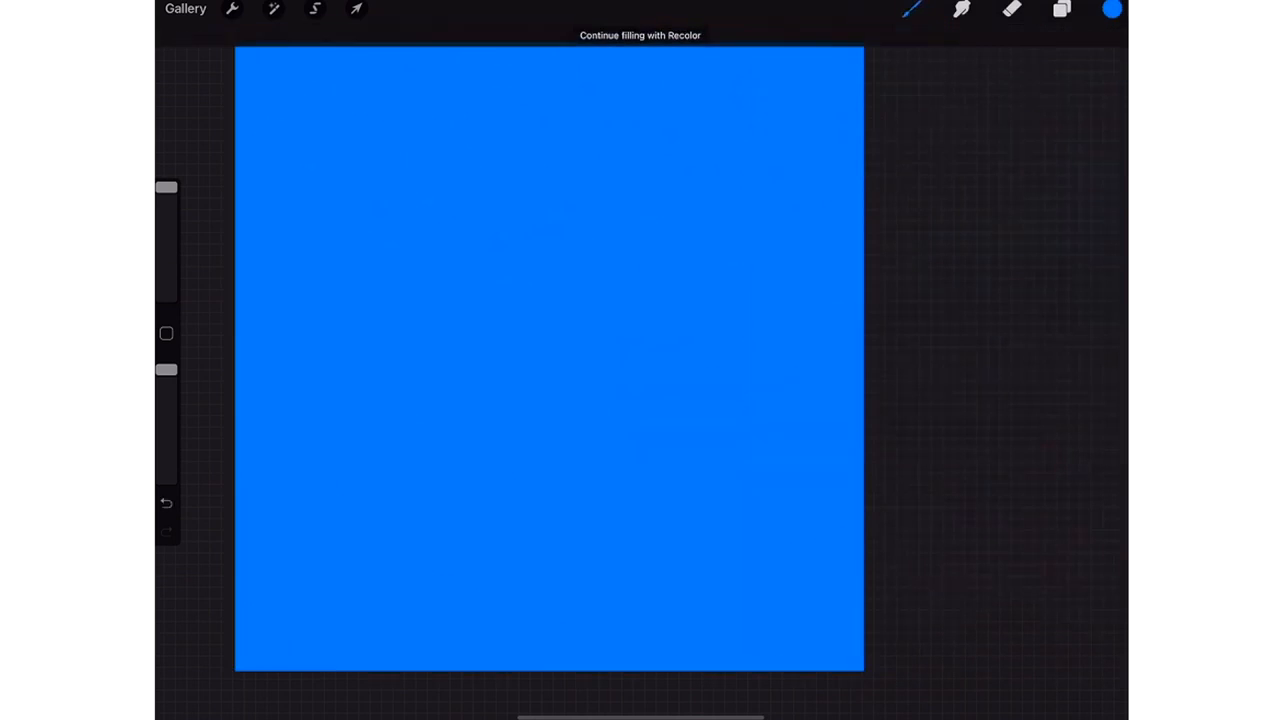
click(1060, 9)
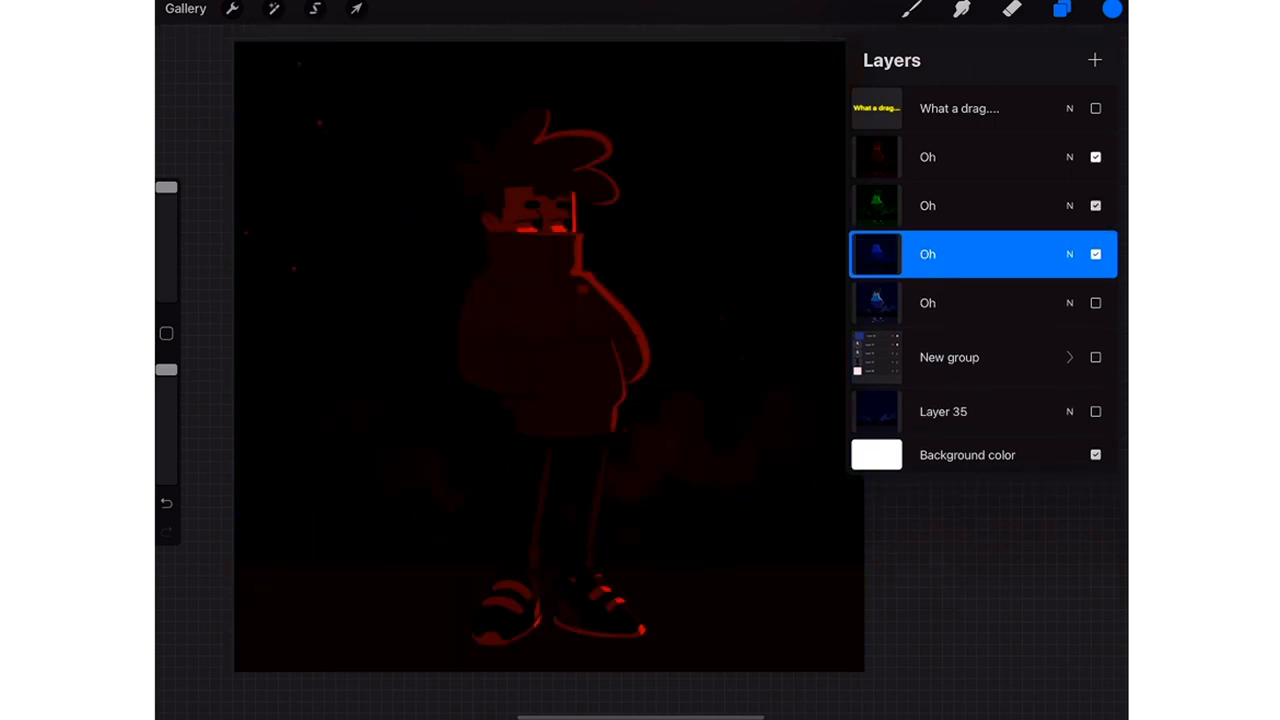
Set the red and green Oh layers to Screen blend mode
click(983, 156)
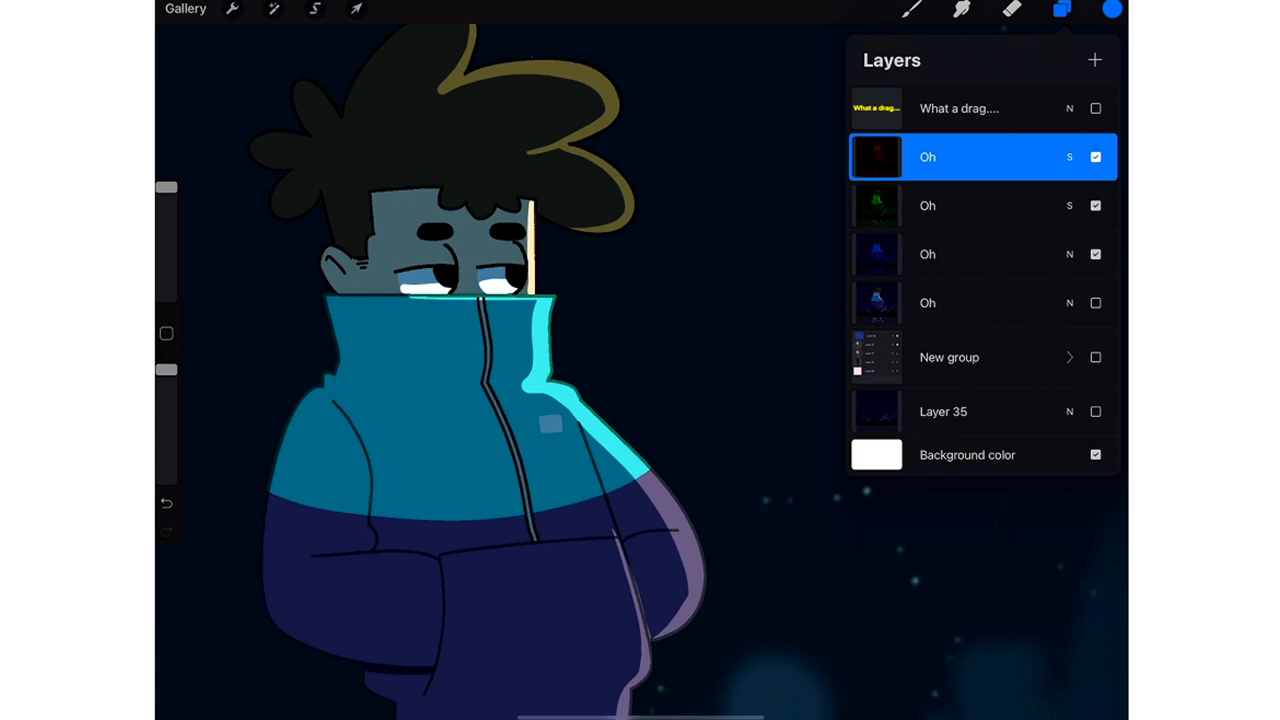
Nudge the red Oh copy one way and the green copy the other with Transform
click(356, 9)
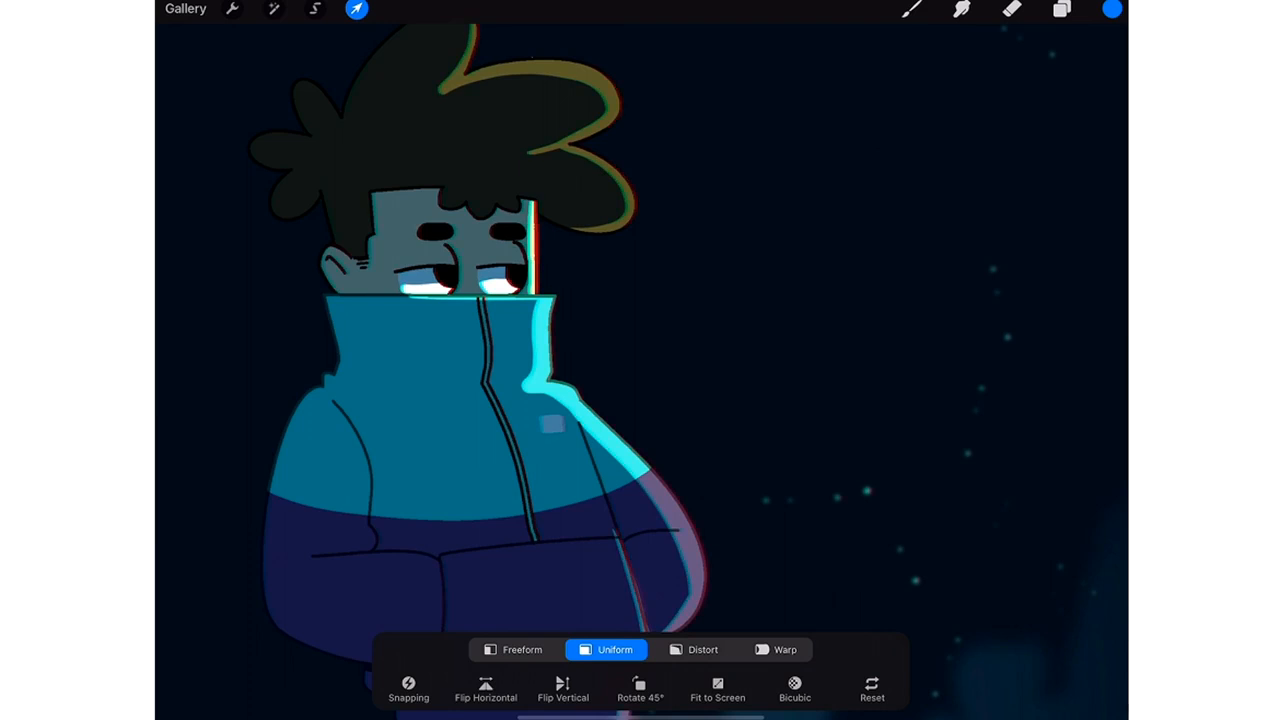
click(1061, 9)
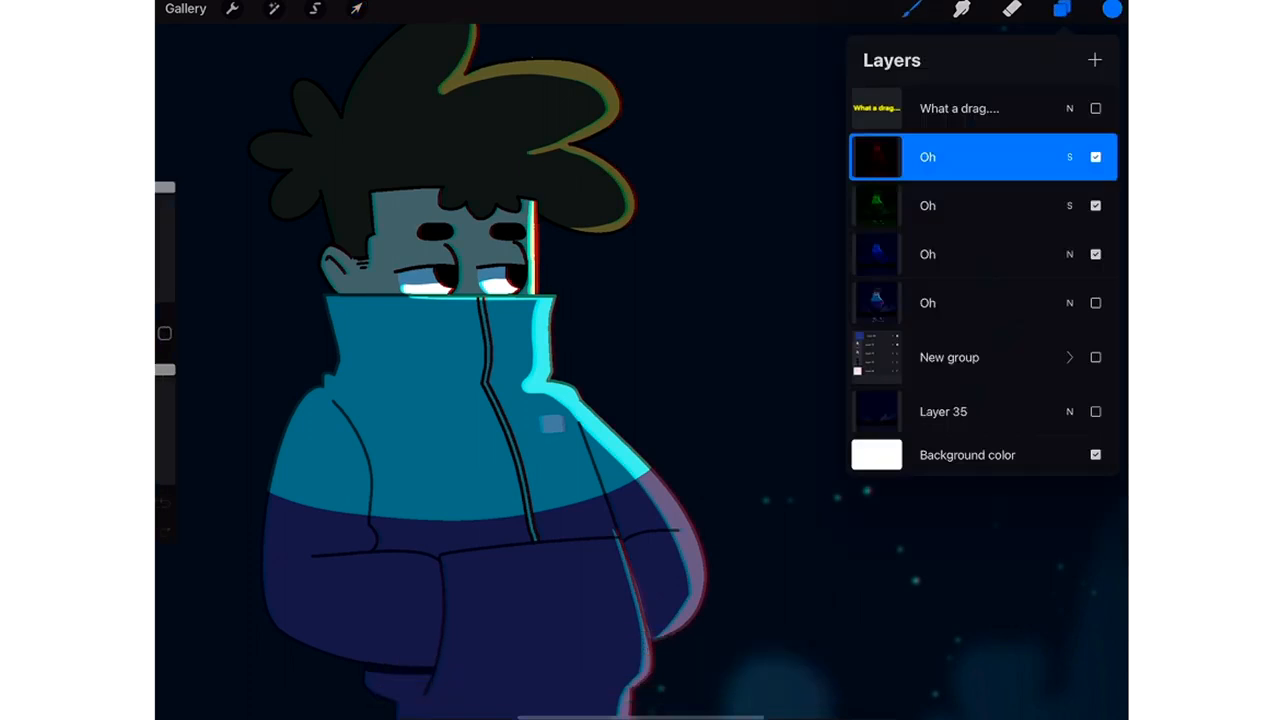
click(960, 205)
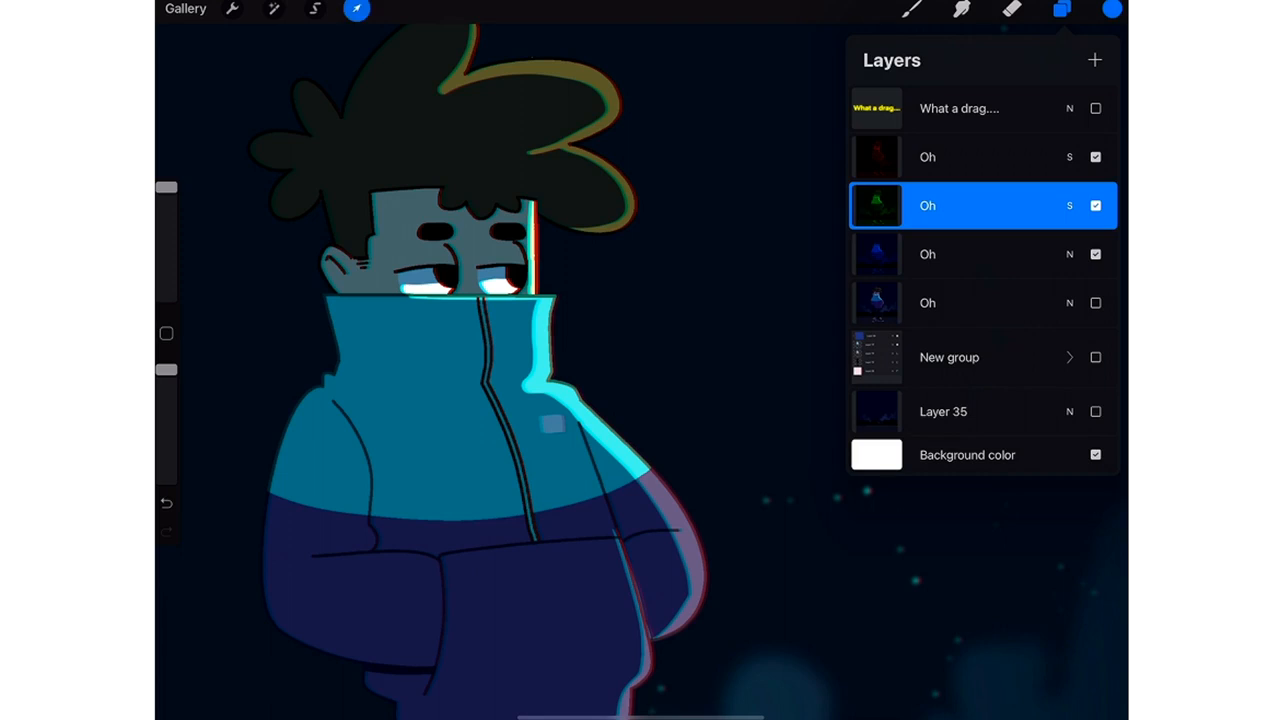
click(356, 9)
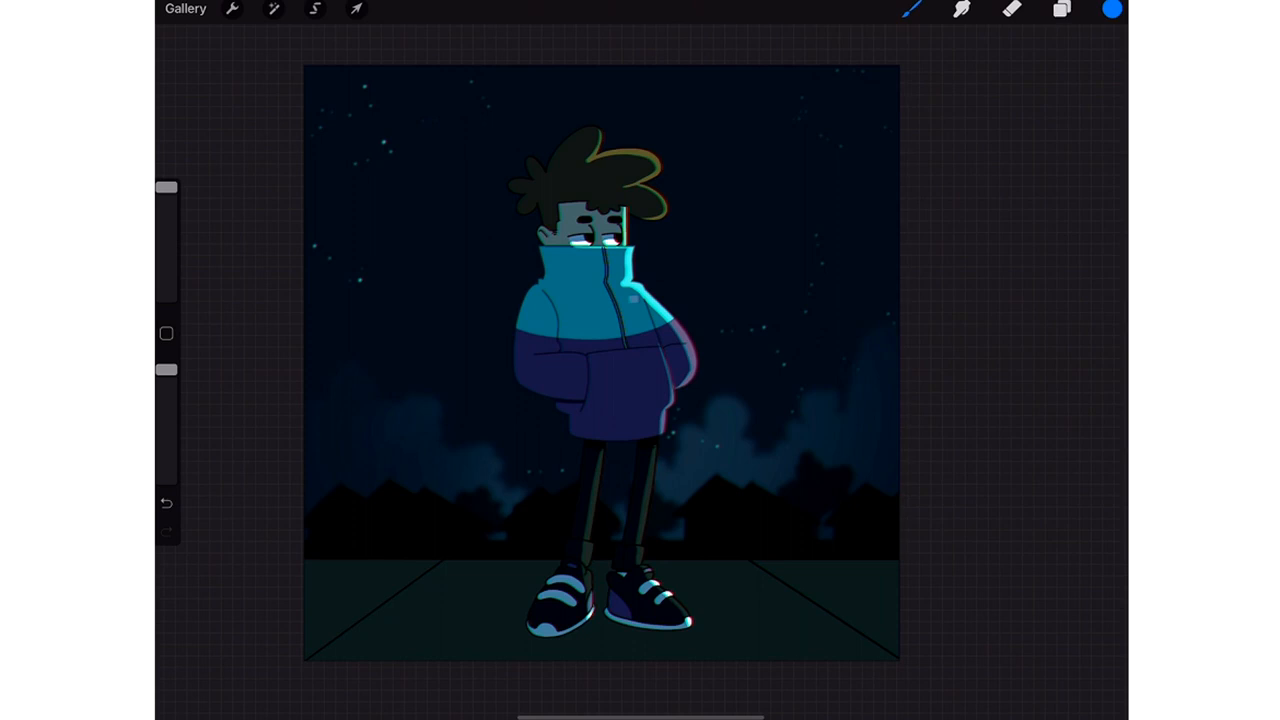
Merge the red, green and blue Oh copies into one layer set to Lighter Color
click(1061, 9)
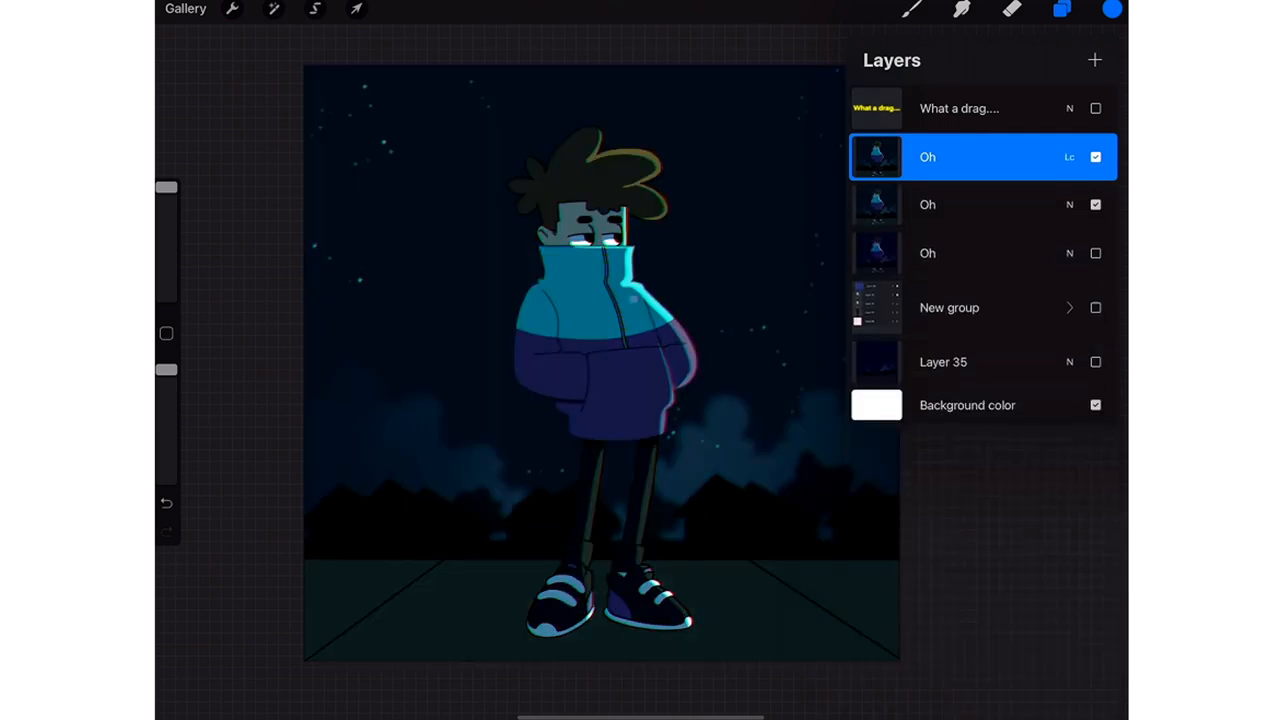
Apply a Gaussian Blur of about 3.2% to the merged Oh layer
click(273, 9)
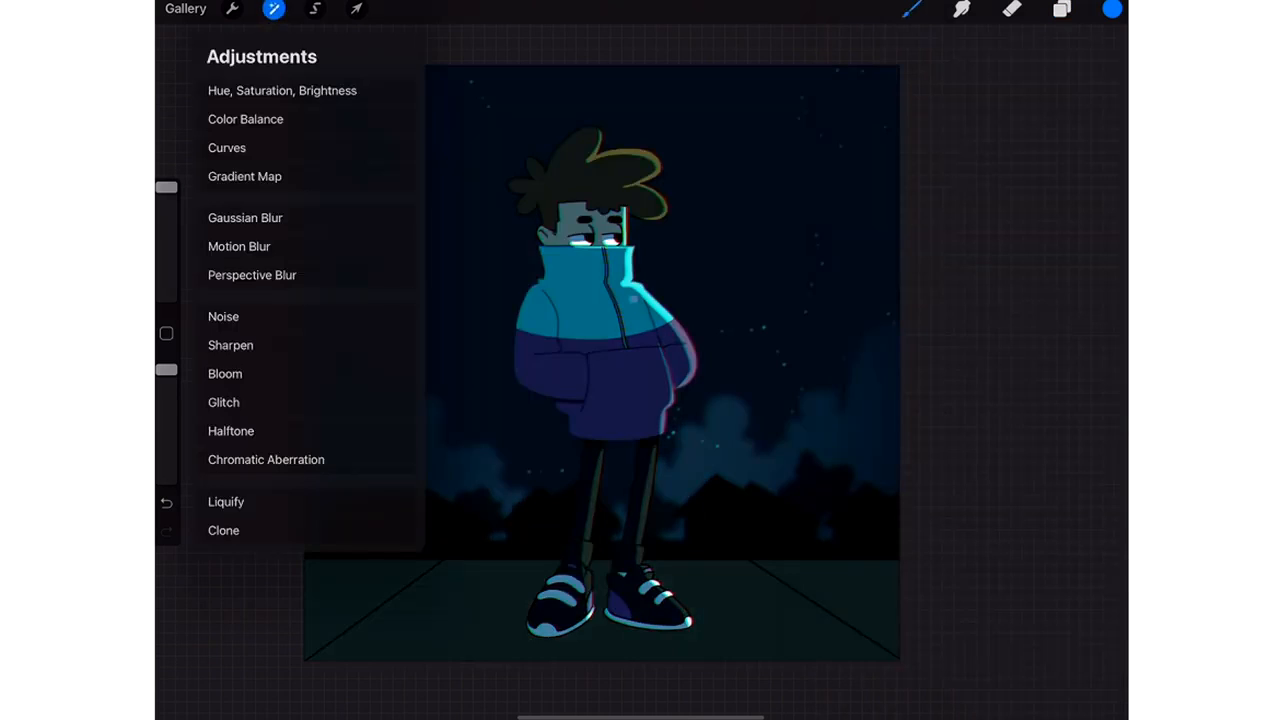
click(245, 217)
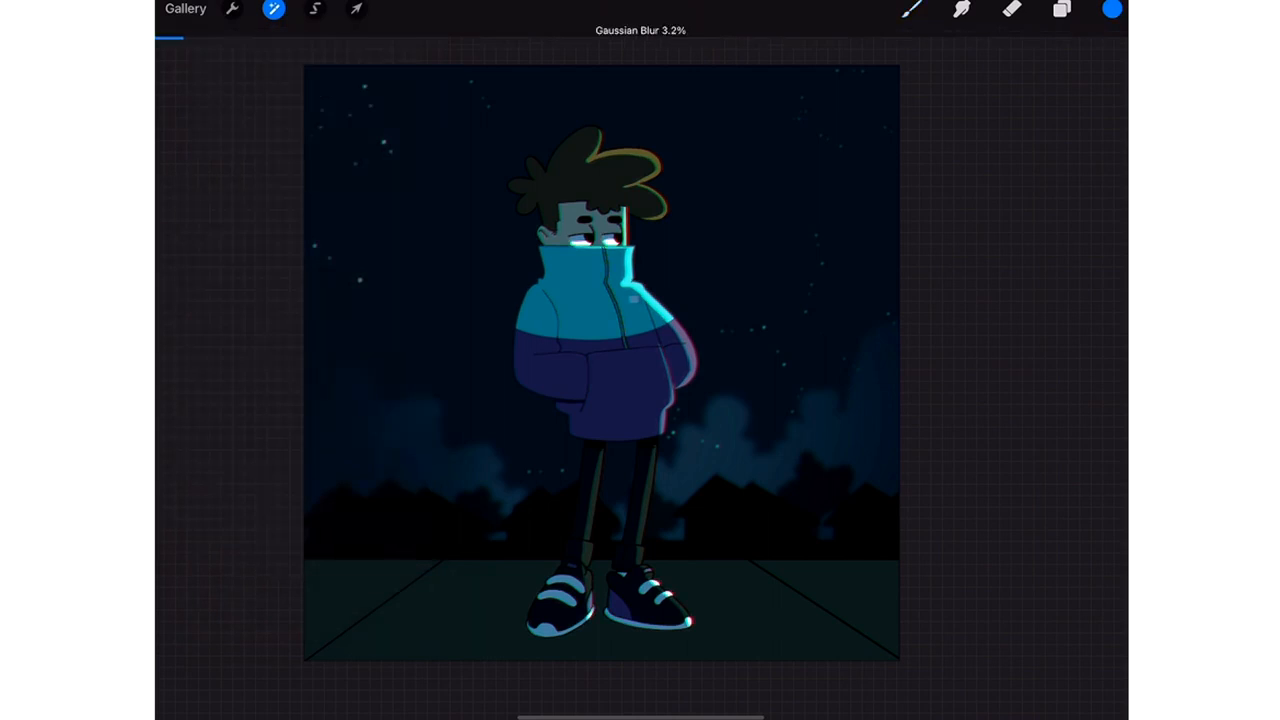
click(1061, 9)
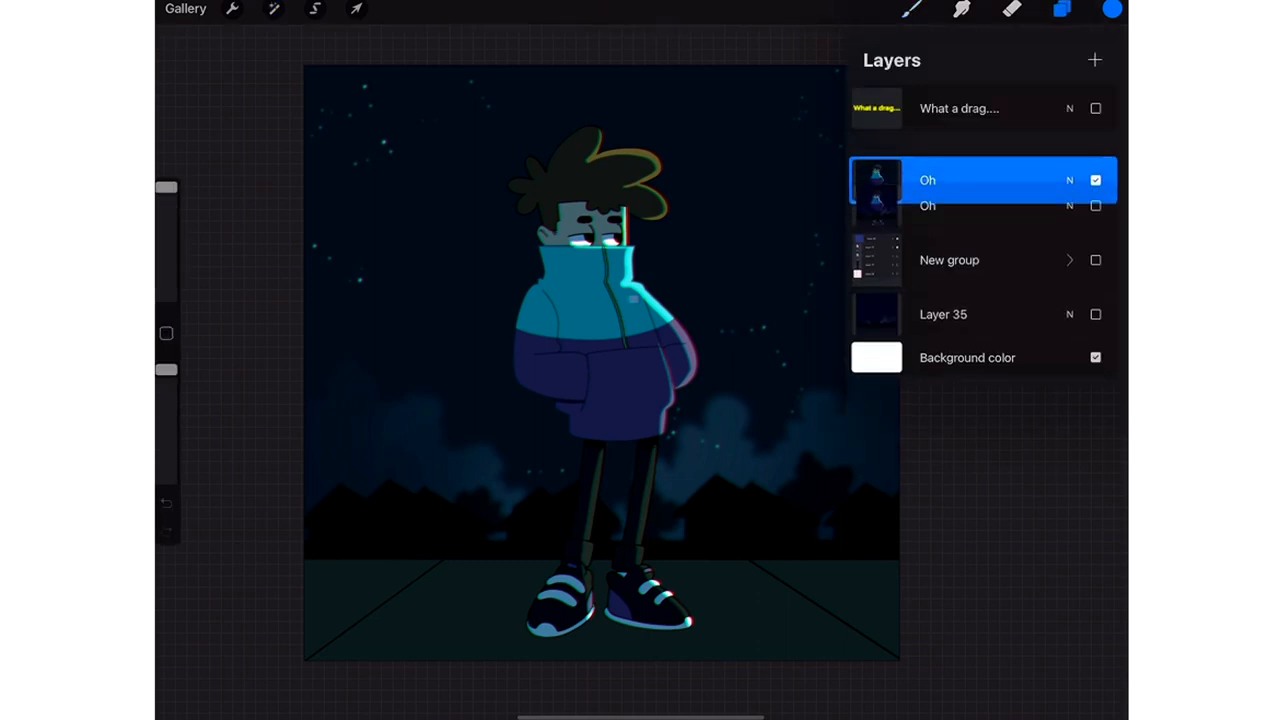
Add about 3% Clouds-mode noise to the blurred 'Oh' character layer
click(273, 9)
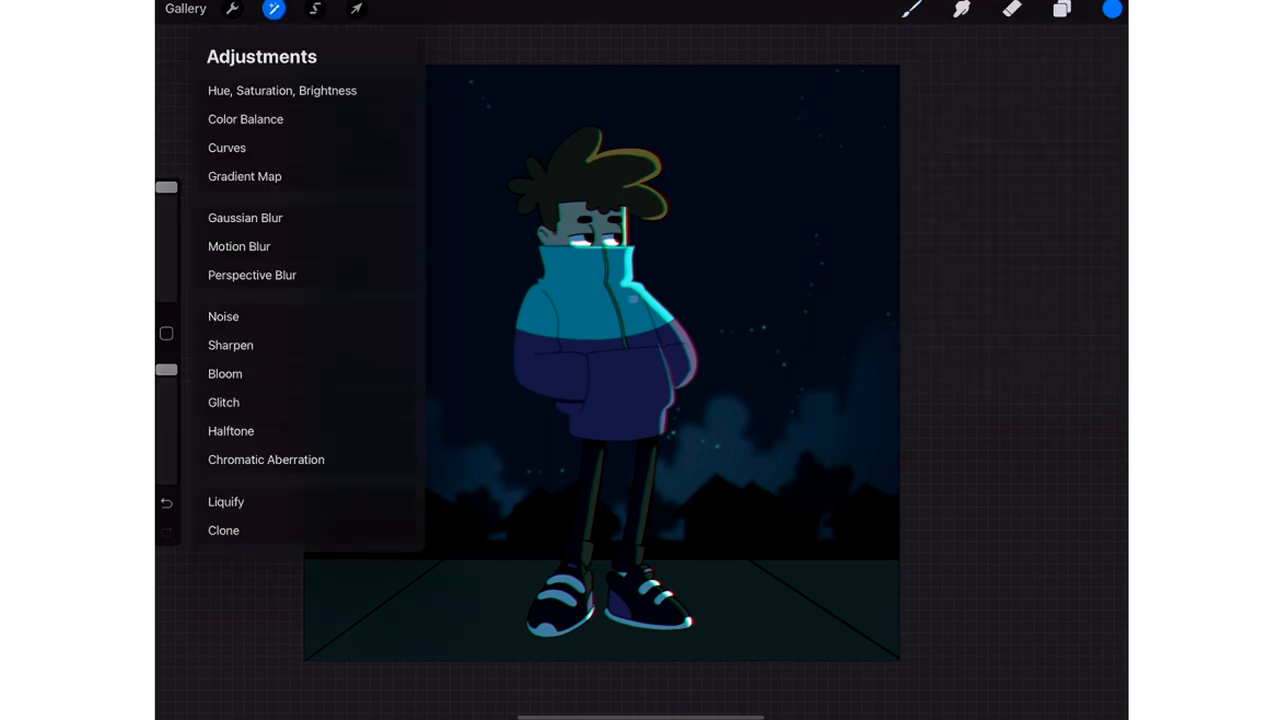
click(223, 316)
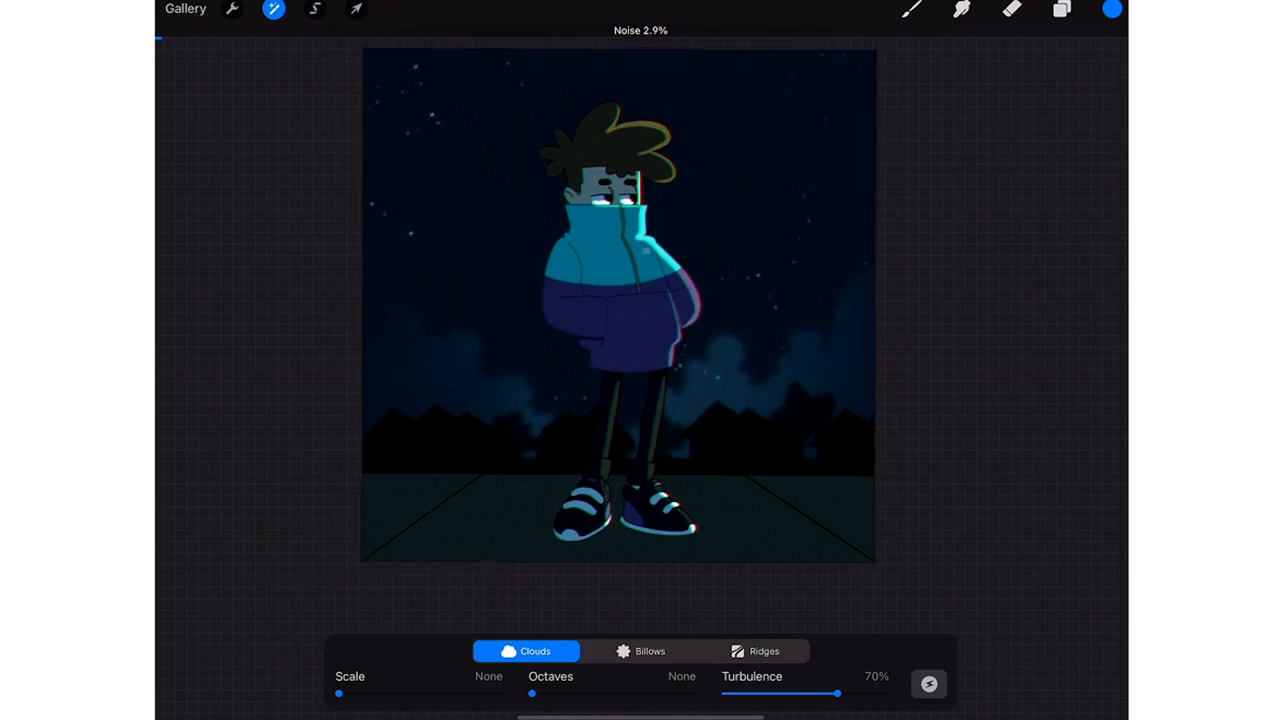
click(1061, 10)
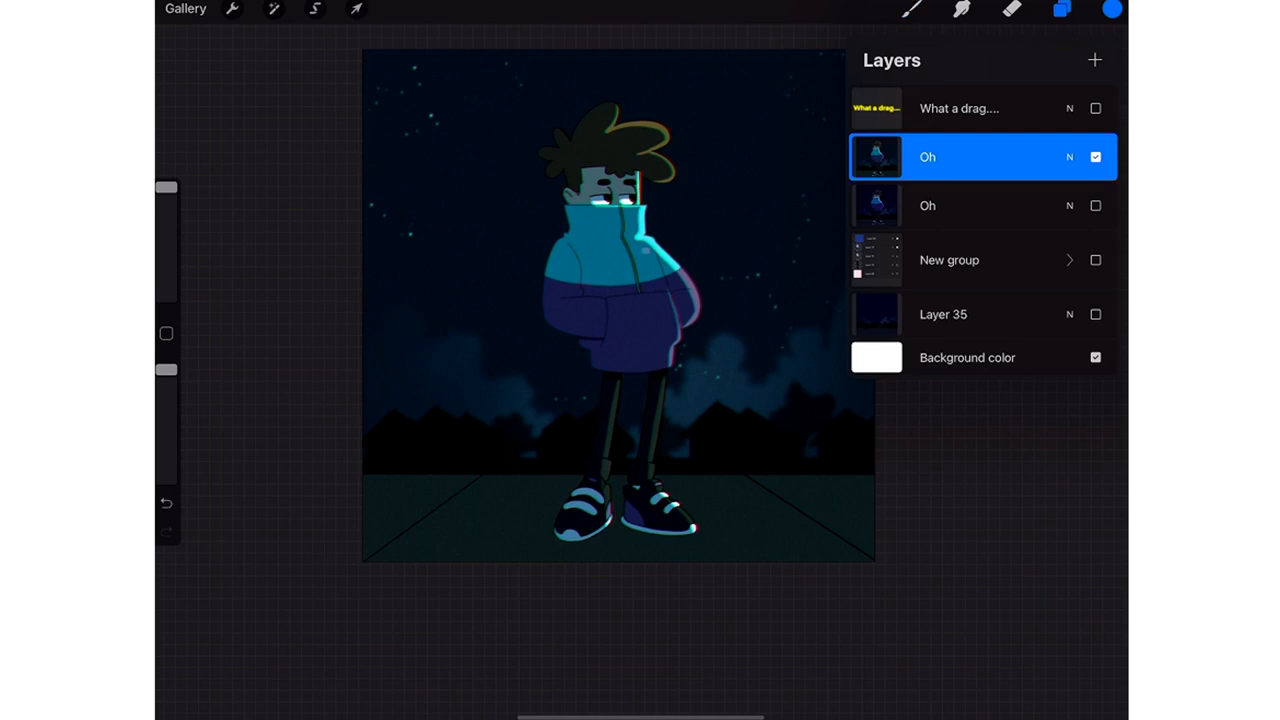
Make the yellow 'What a drag....' subtitle layer visible and check it on the canvas
click(1095, 108)
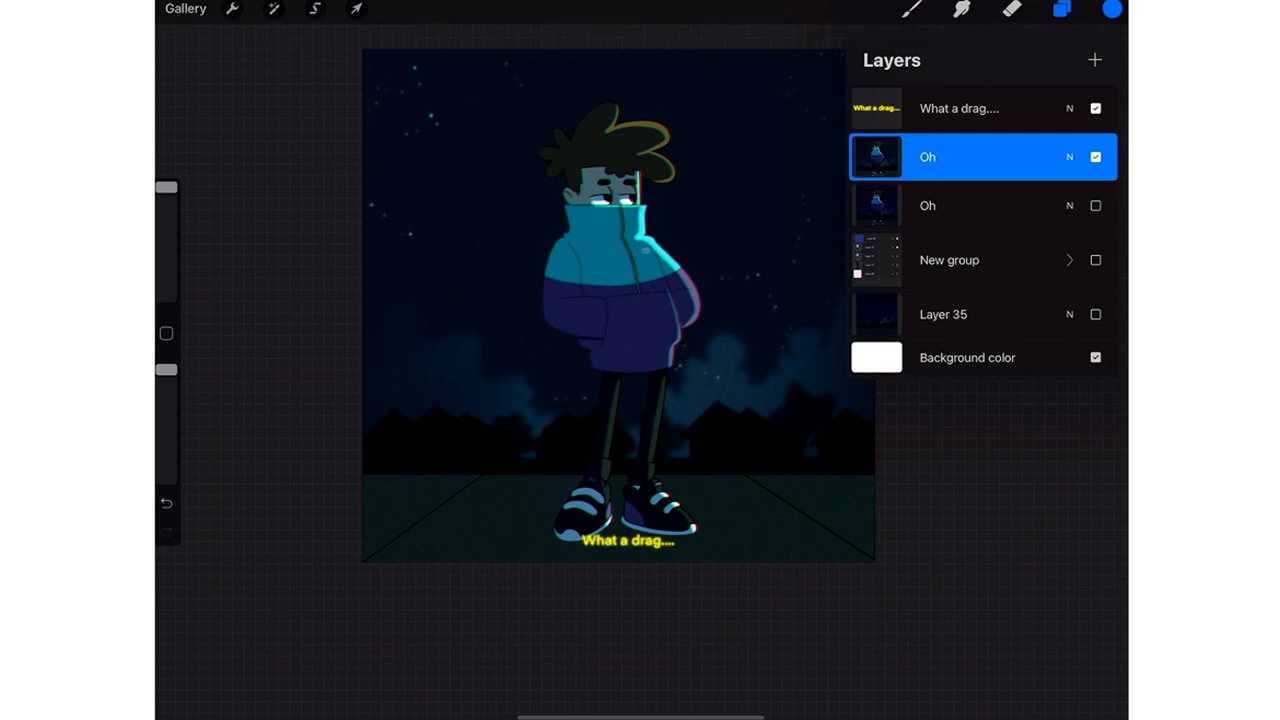
click(1061, 9)
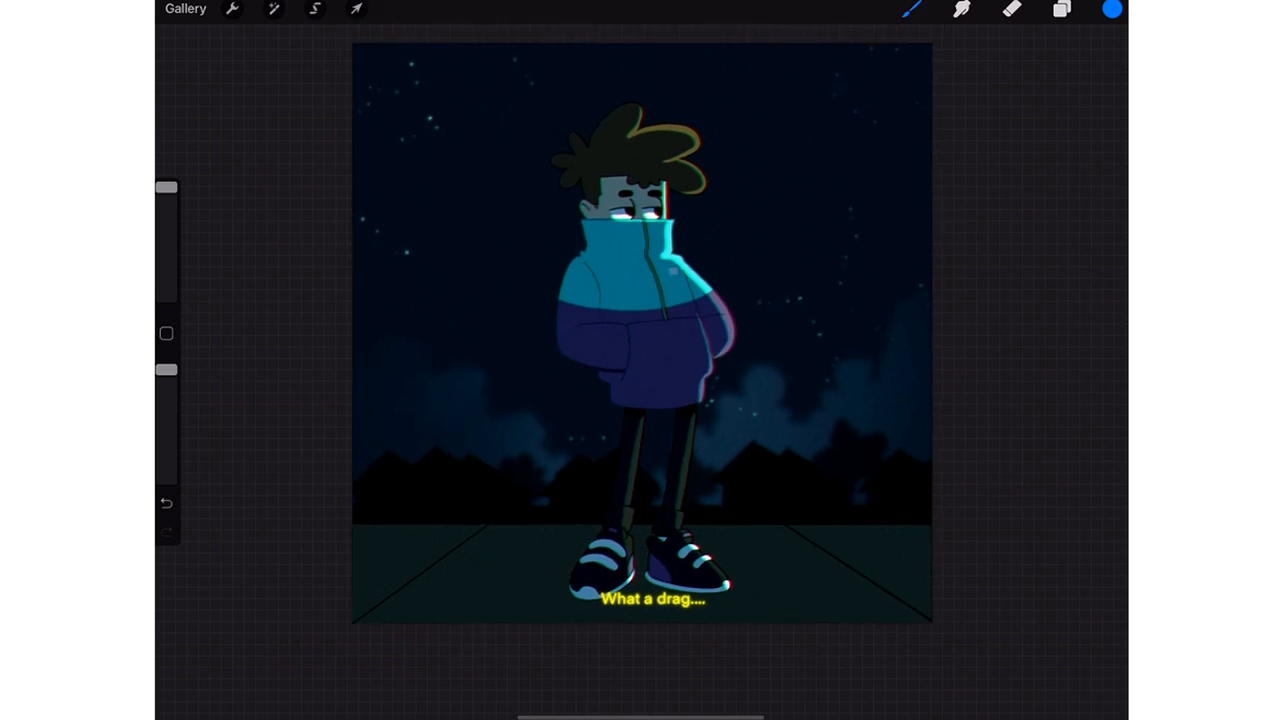
click(1061, 9)
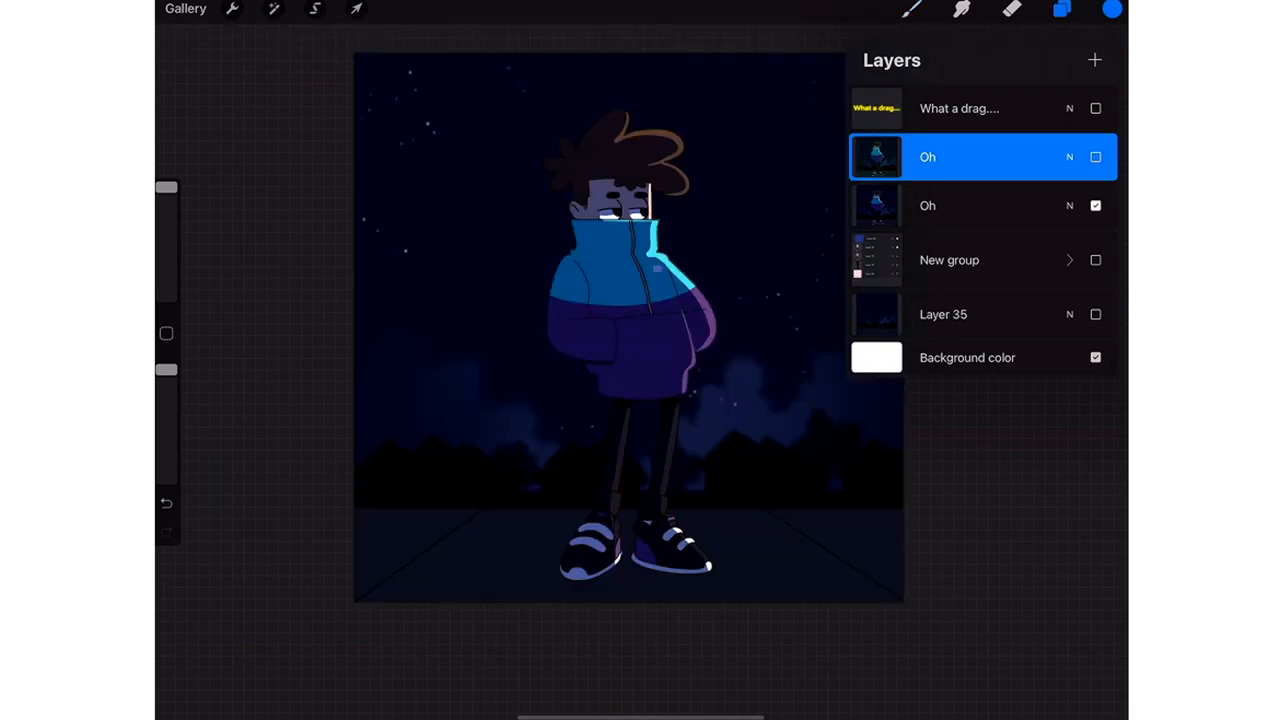
Toggle the filtered 'Oh' layer on and off, then duplicate the plain 'Oh' layer
click(1095, 156)
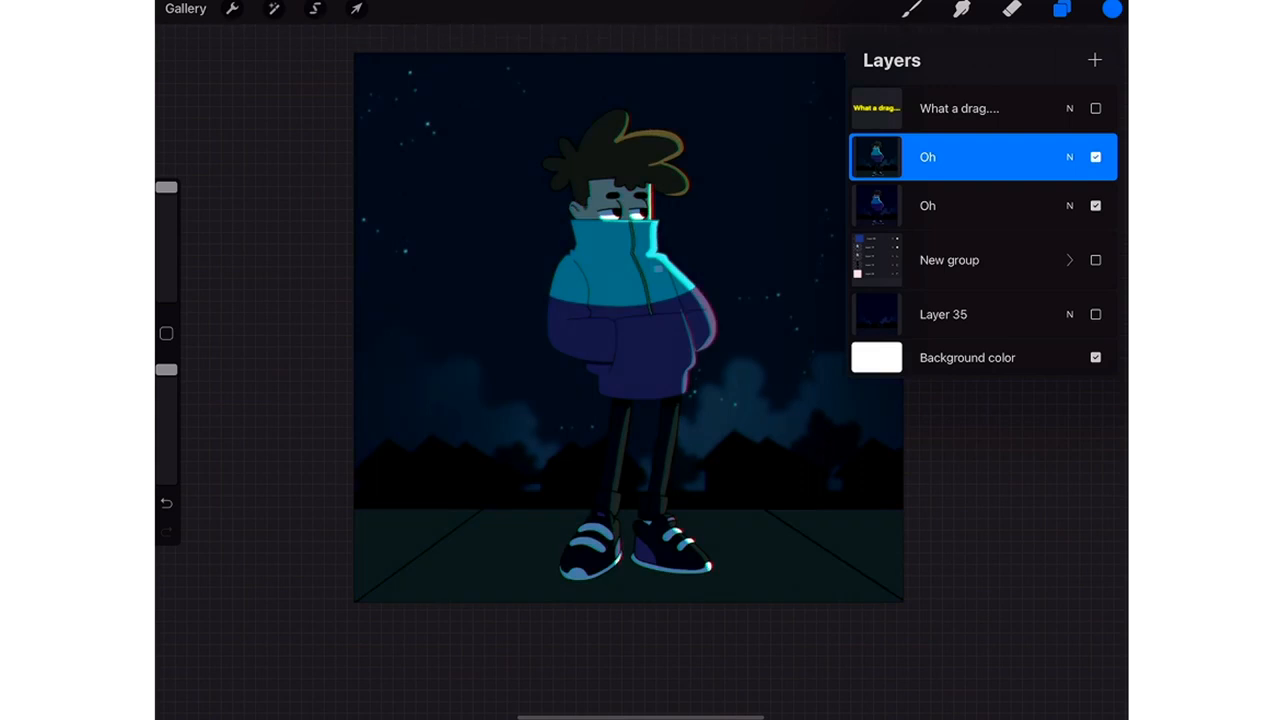
click(1095, 156)
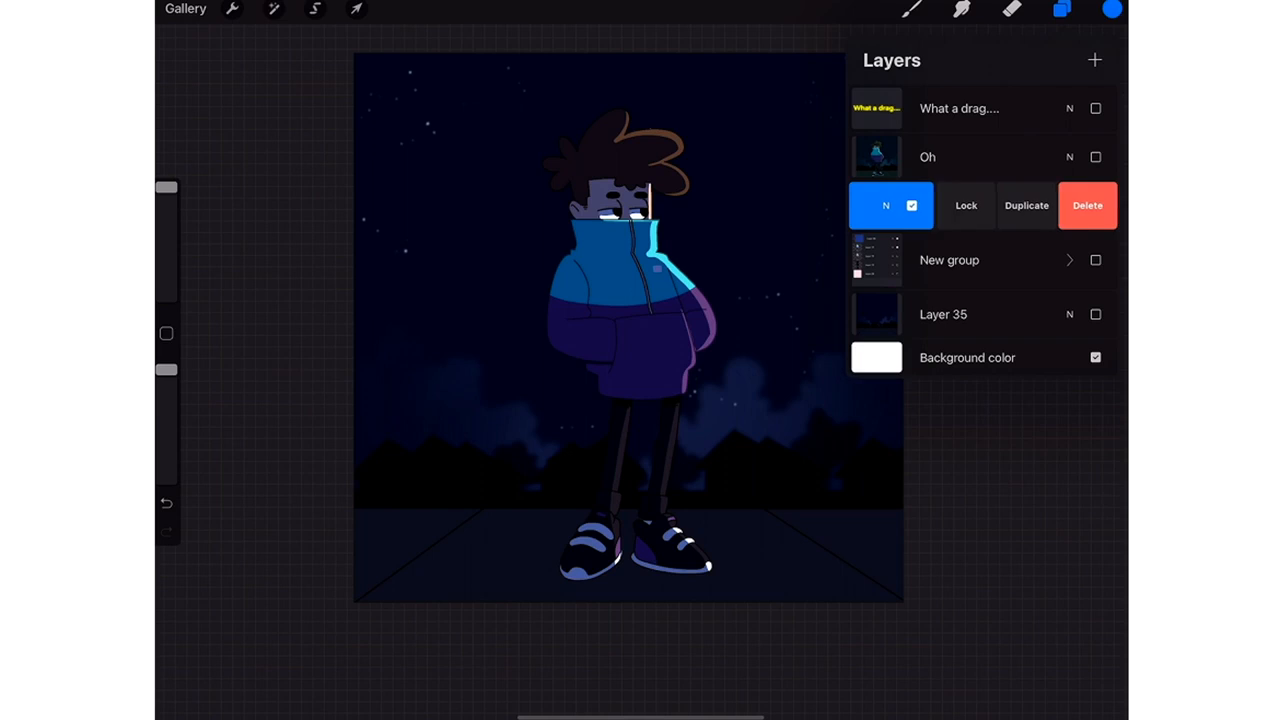
click(1026, 205)
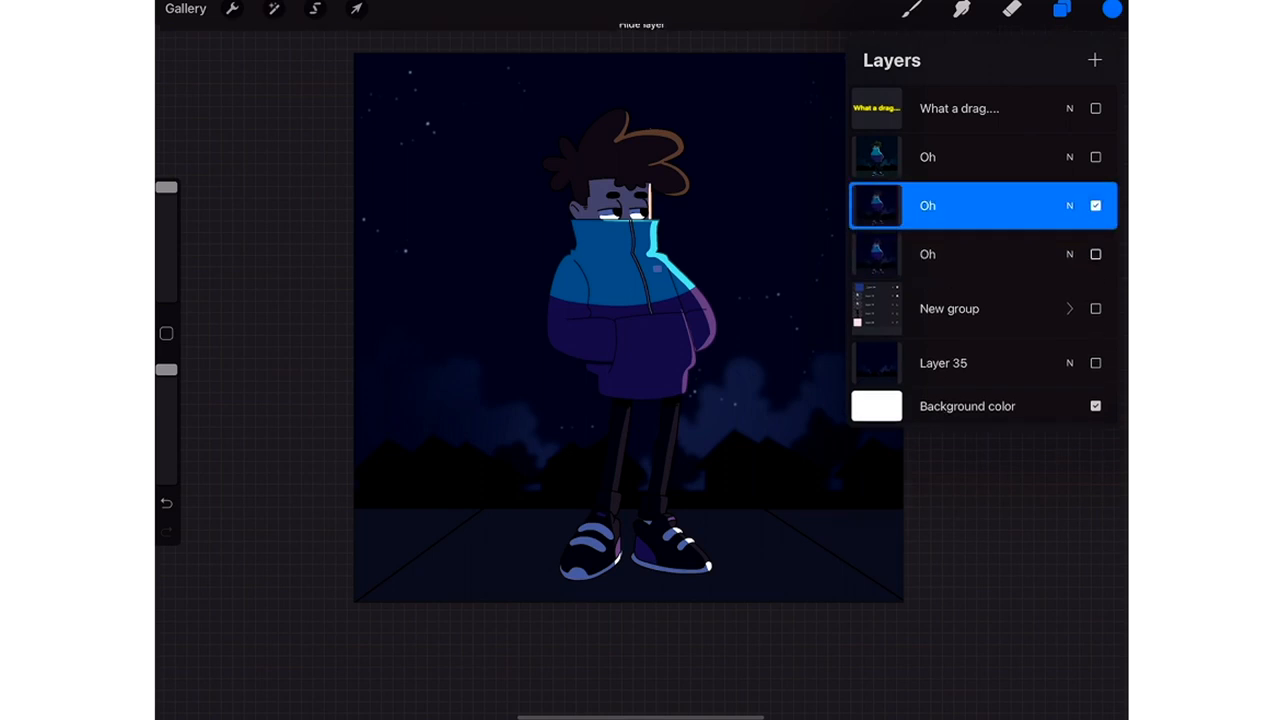
Apply about 8% Chromatic Aberration in Displace mode to the duplicate 'Oh' layer
click(273, 9)
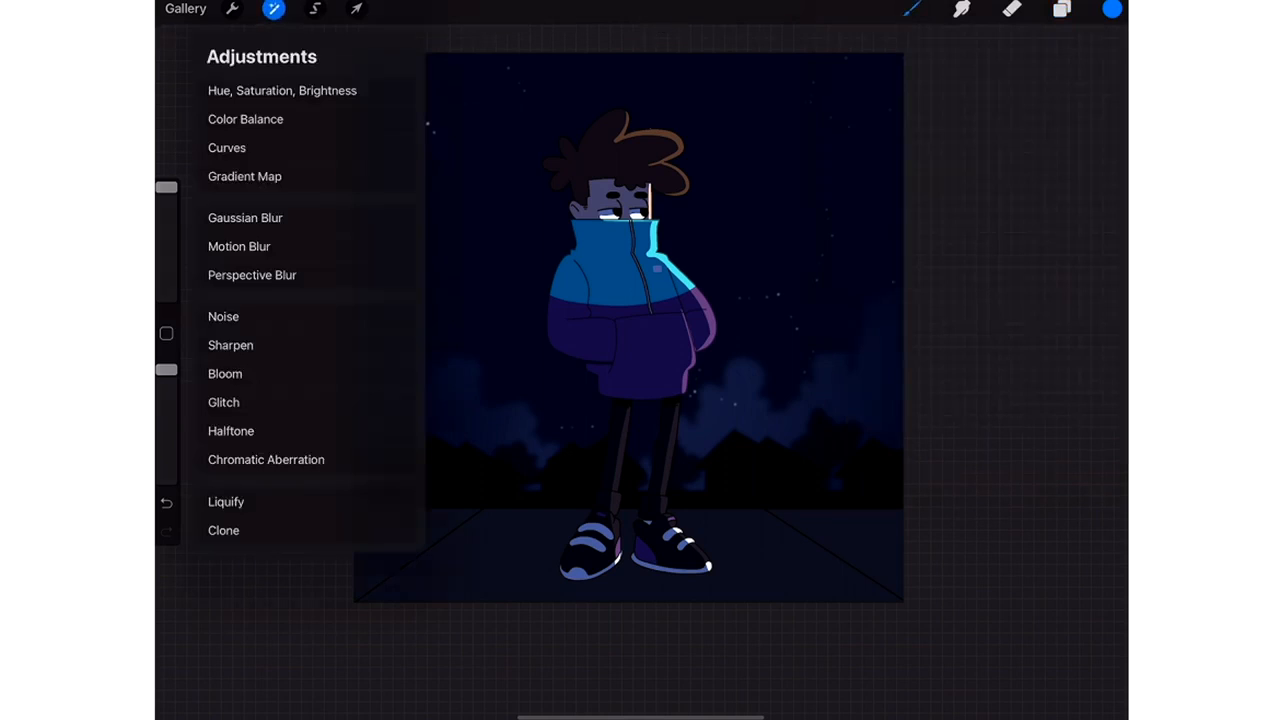
click(266, 459)
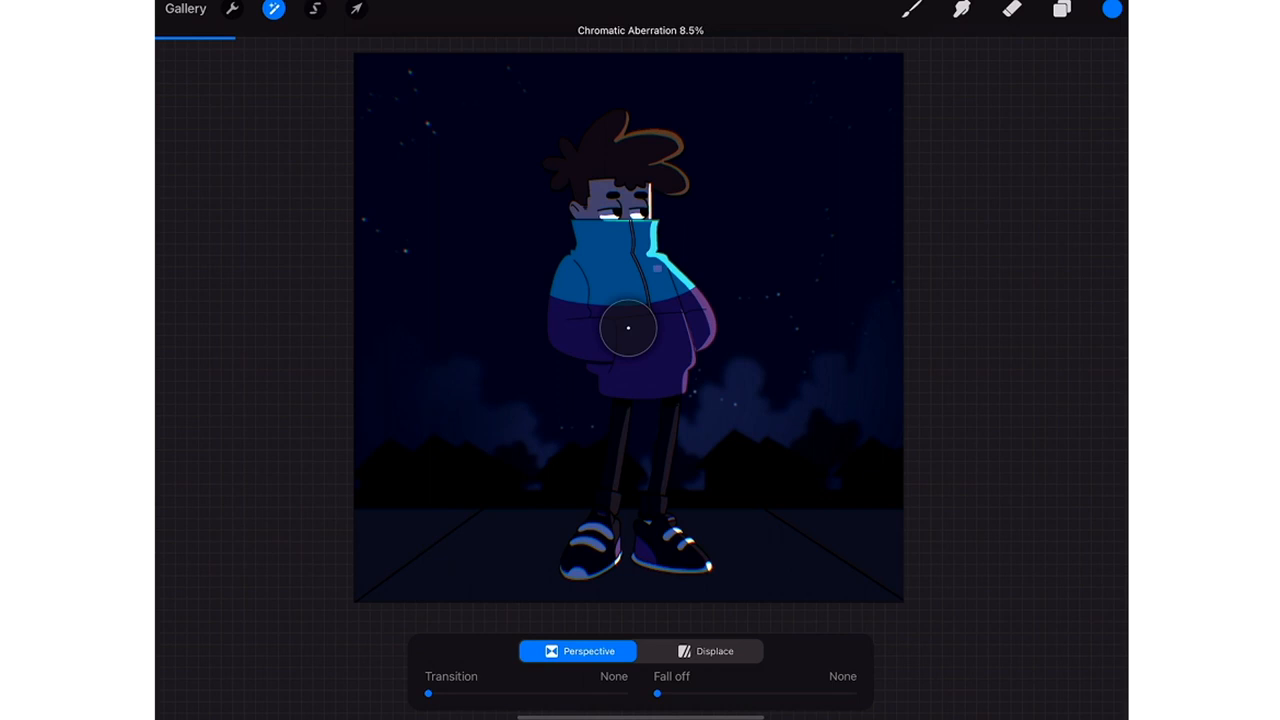
click(704, 651)
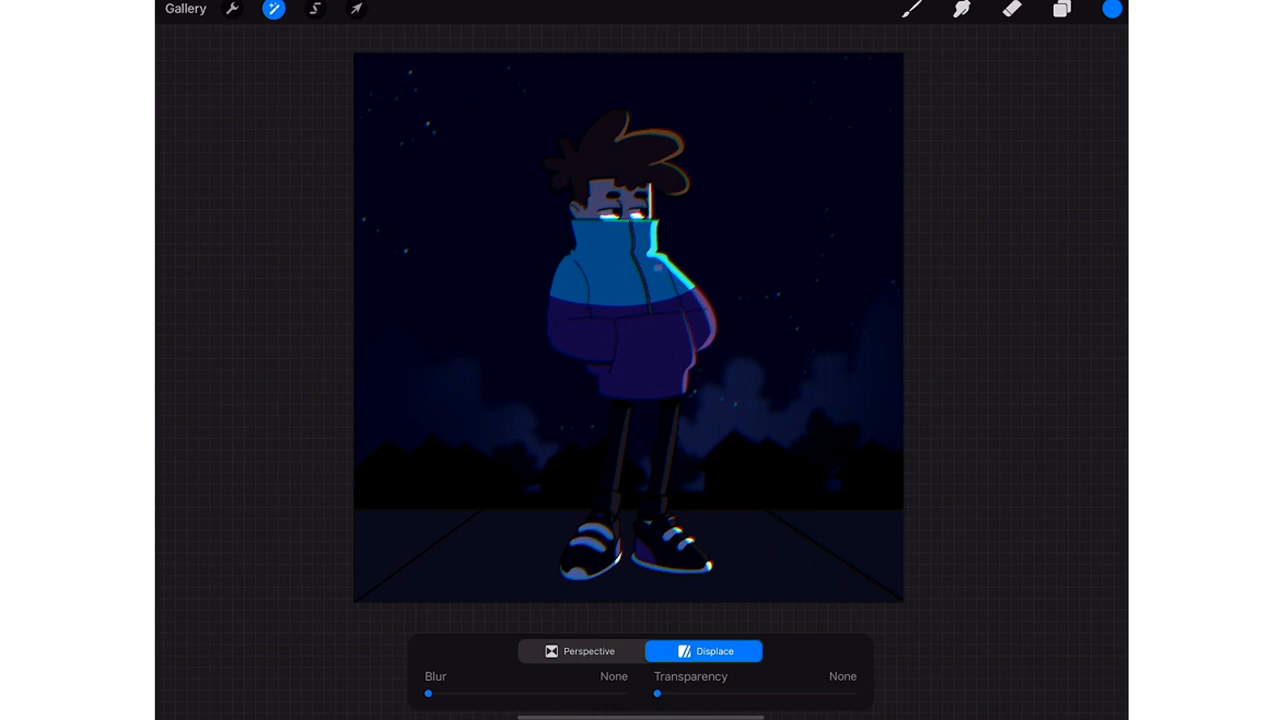
click(1061, 9)
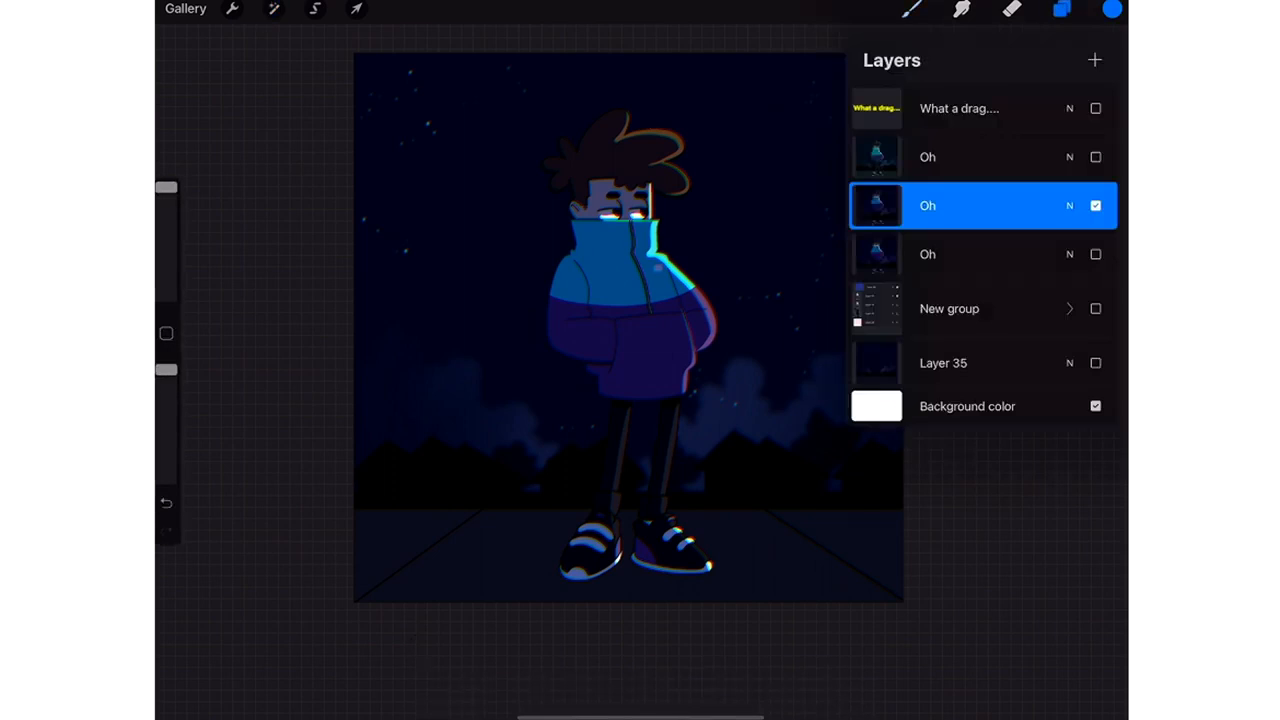
Give the aberration-fringed 'Oh' copy noise and a 2% Gaussian Blur glow
click(273, 9)
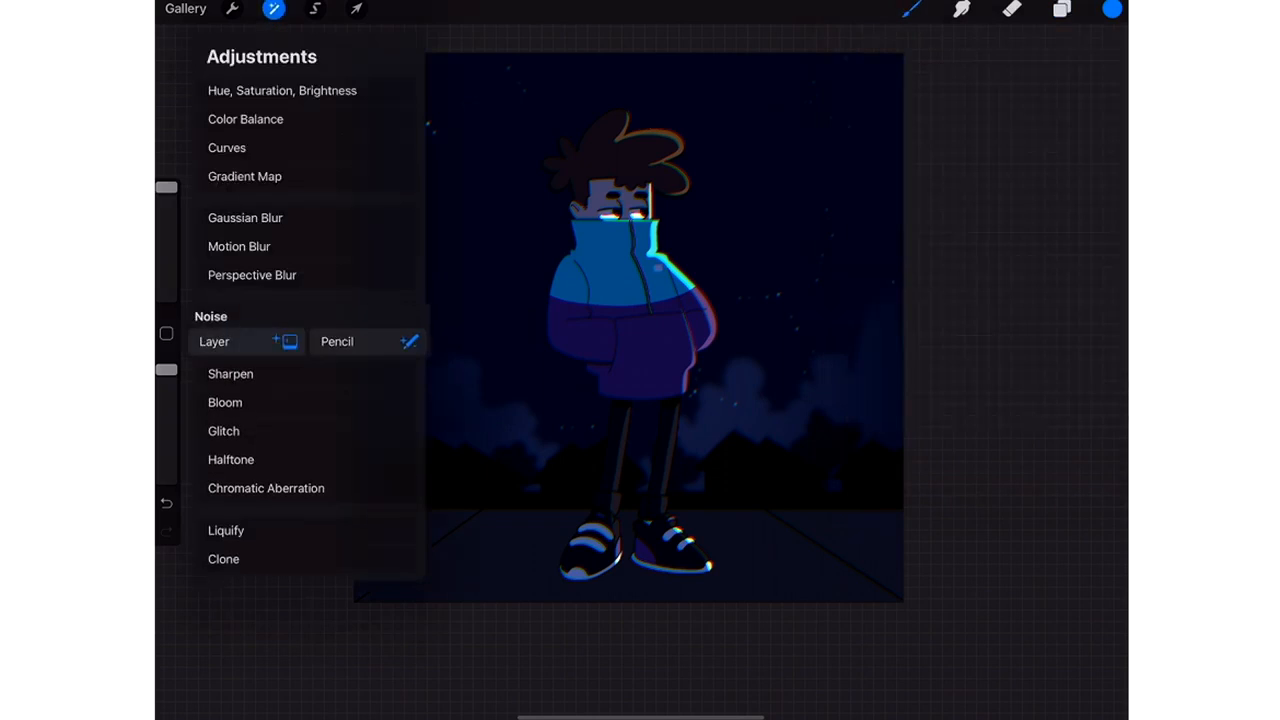
click(211, 316)
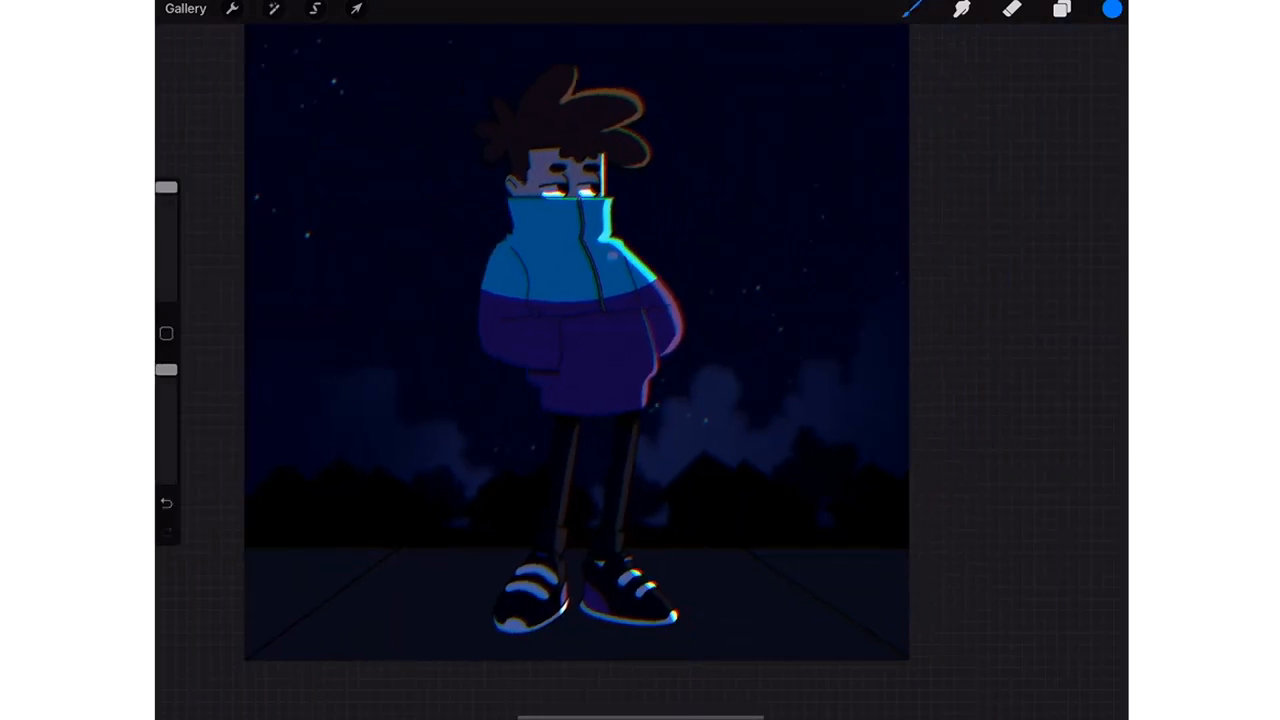
click(1061, 9)
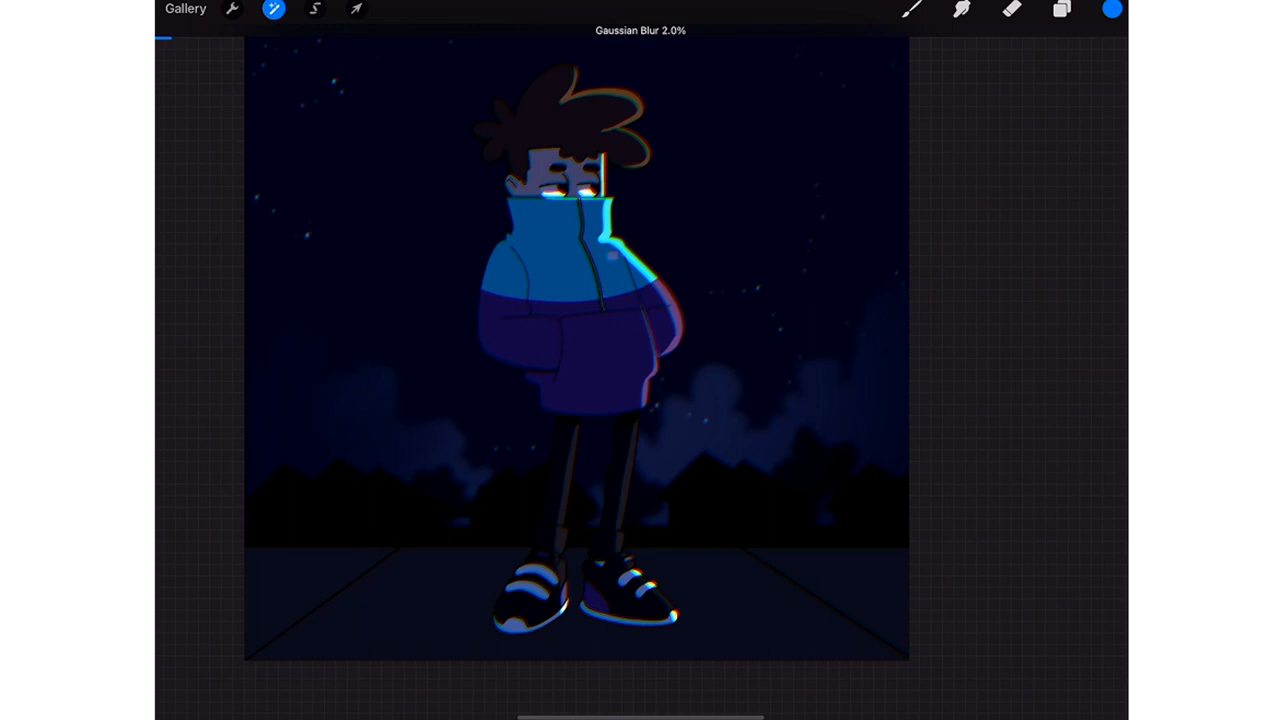
click(1061, 10)
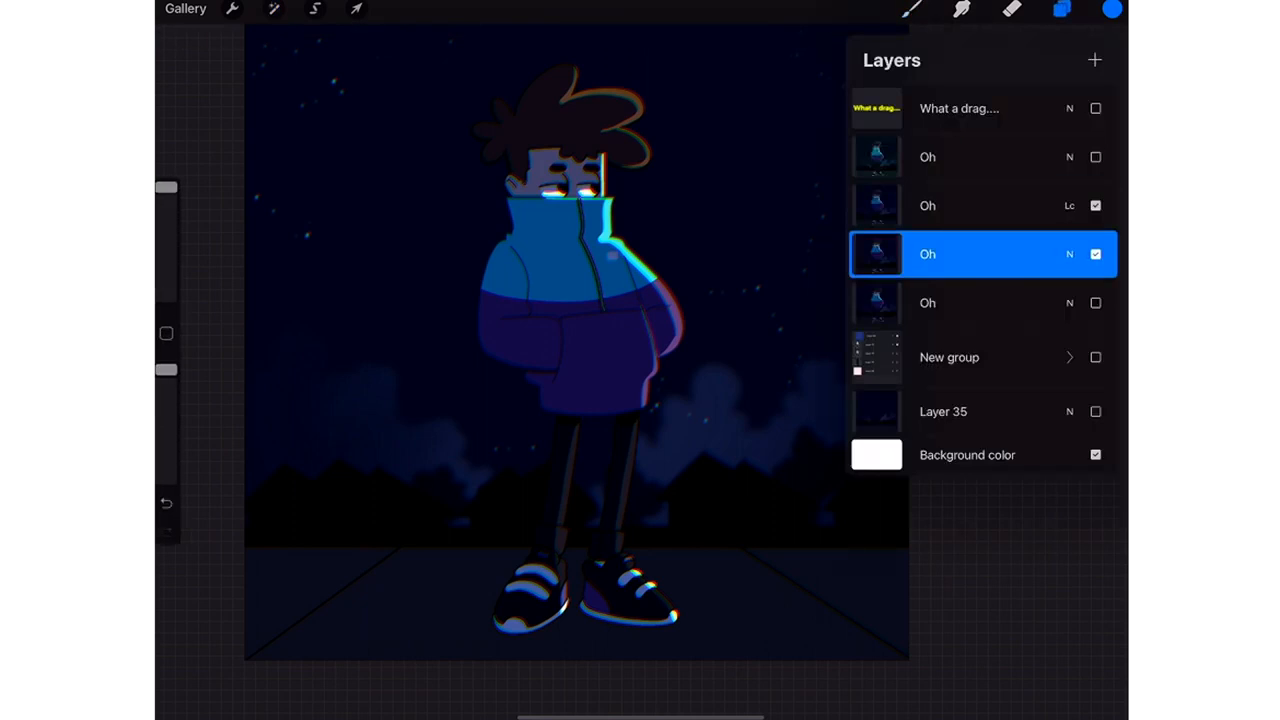
click(273, 9)
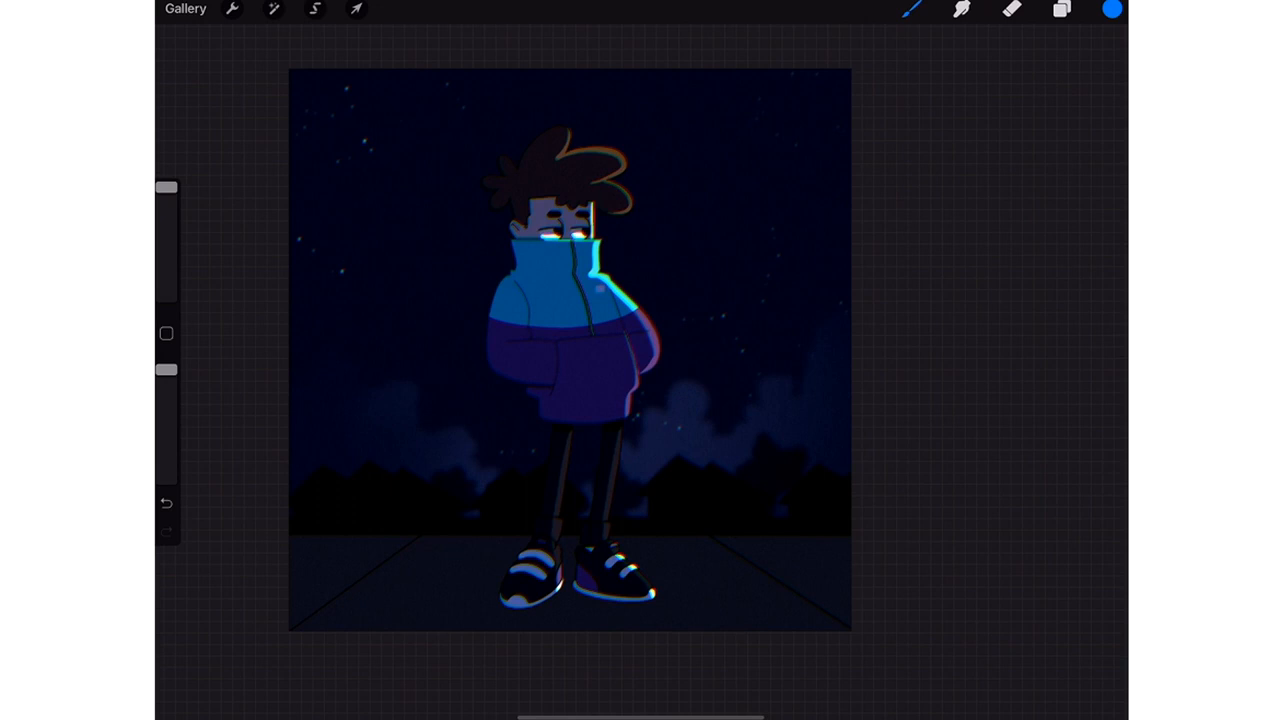
Toggle the 'What a drag....' subtitle on and off, then hide the middle filter-version 'Oh' layer
click(1060, 10)
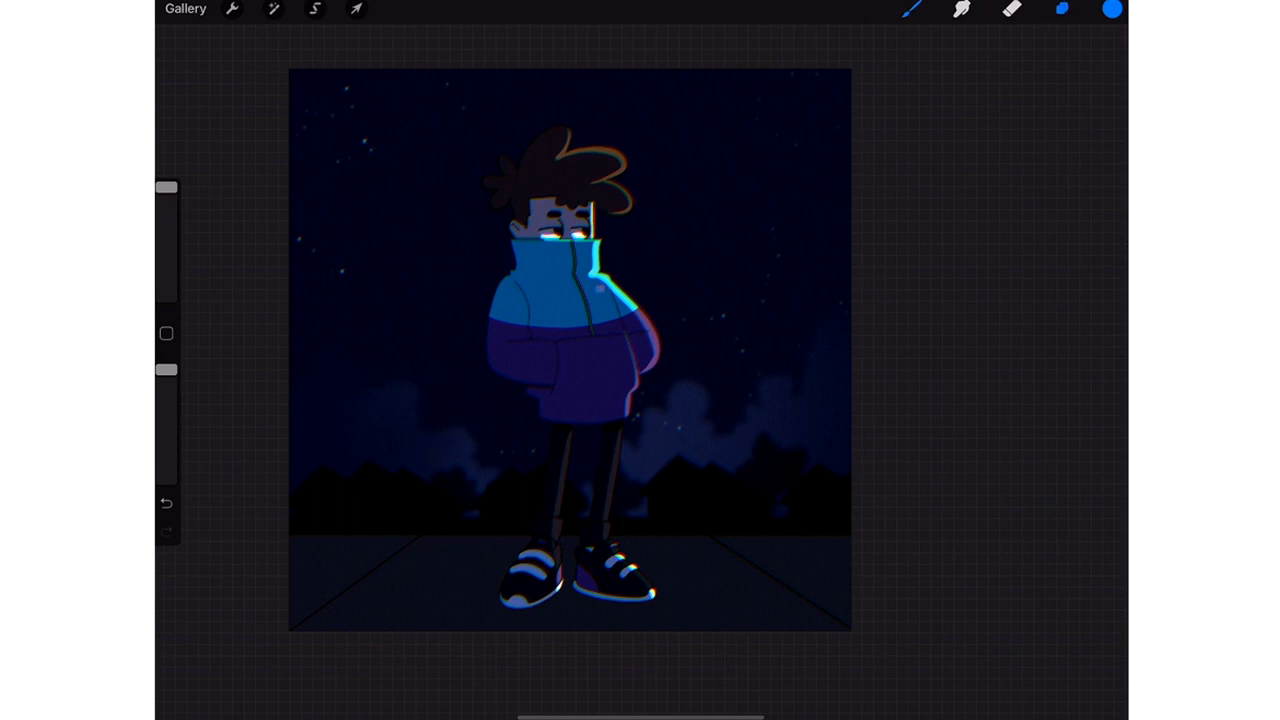
click(1061, 9)
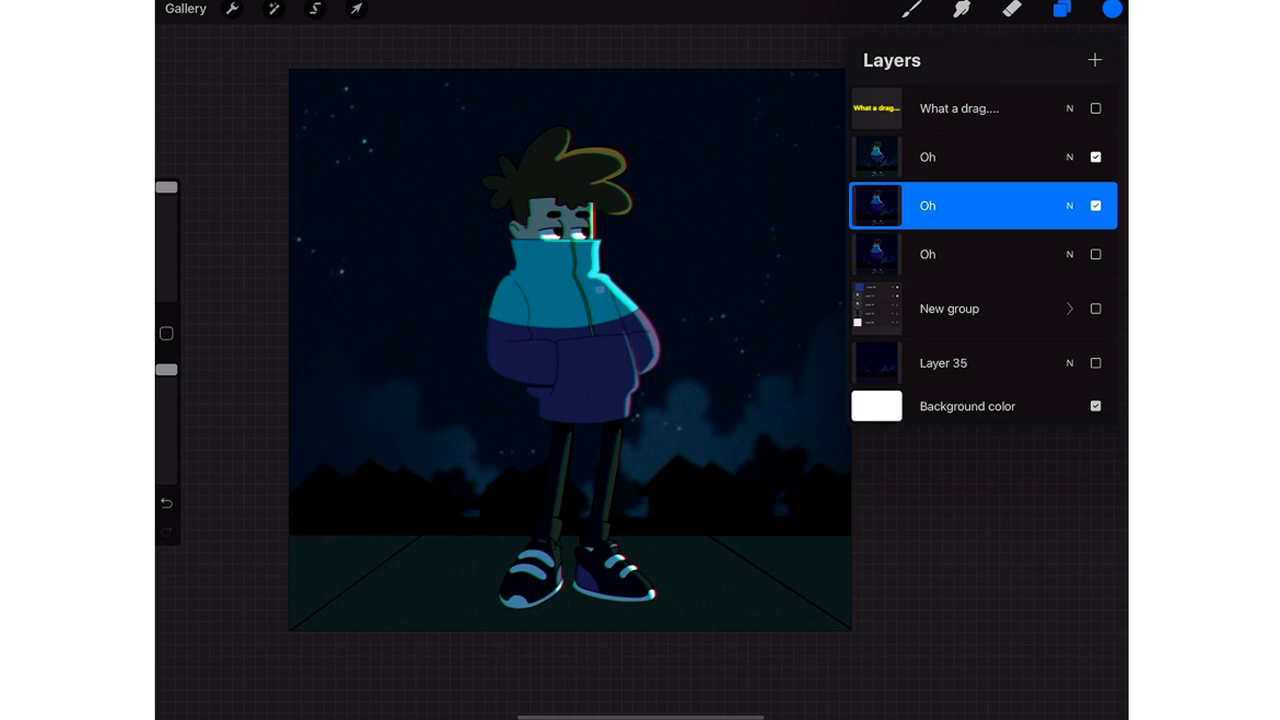
click(1095, 108)
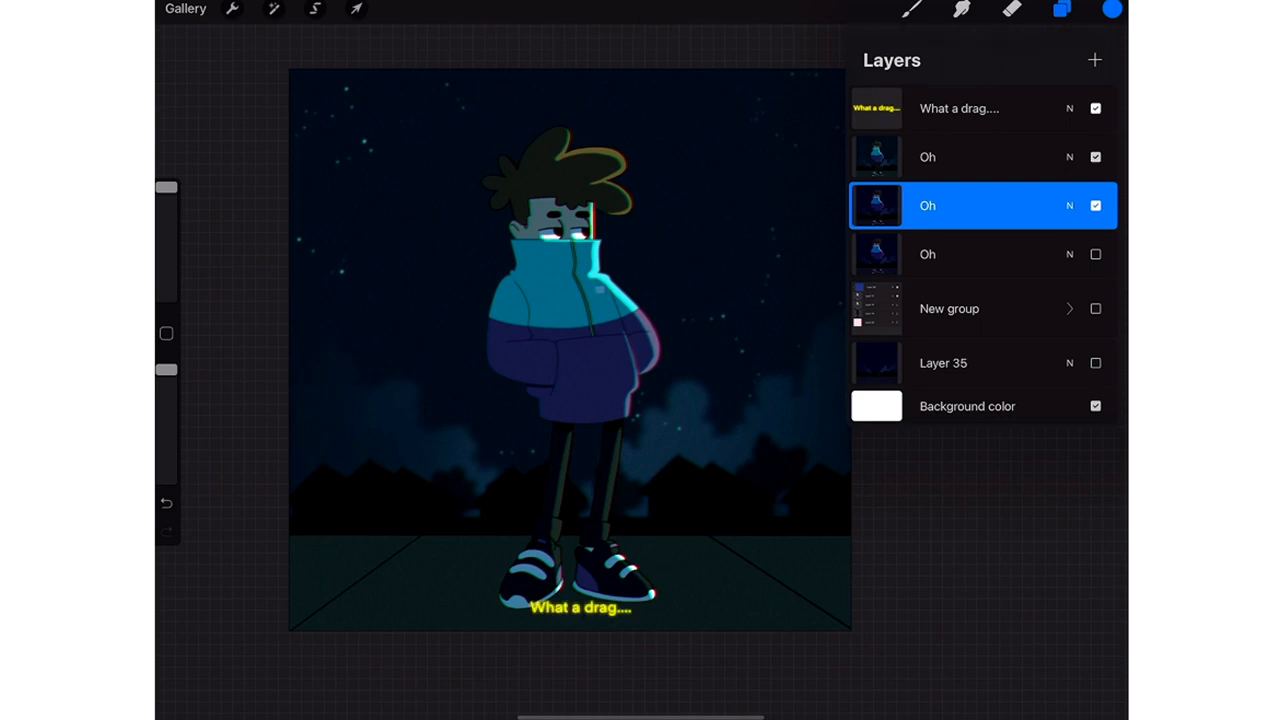
click(1095, 108)
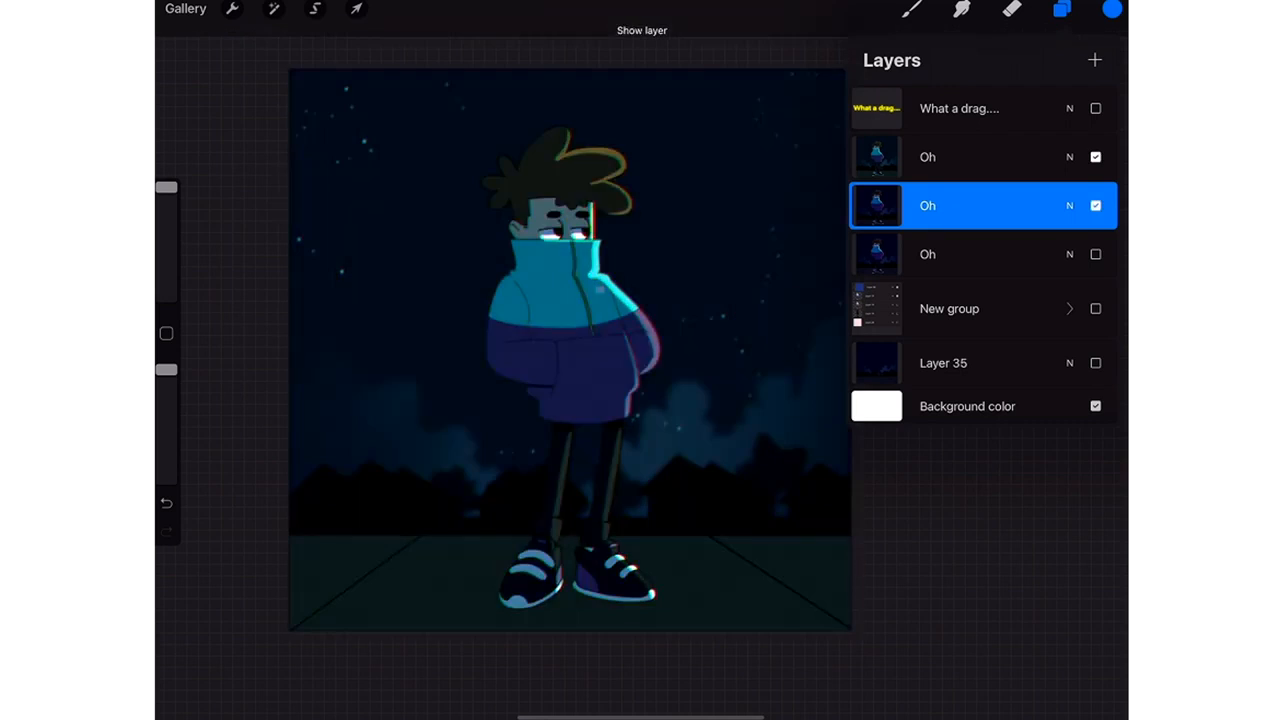
click(1095, 205)
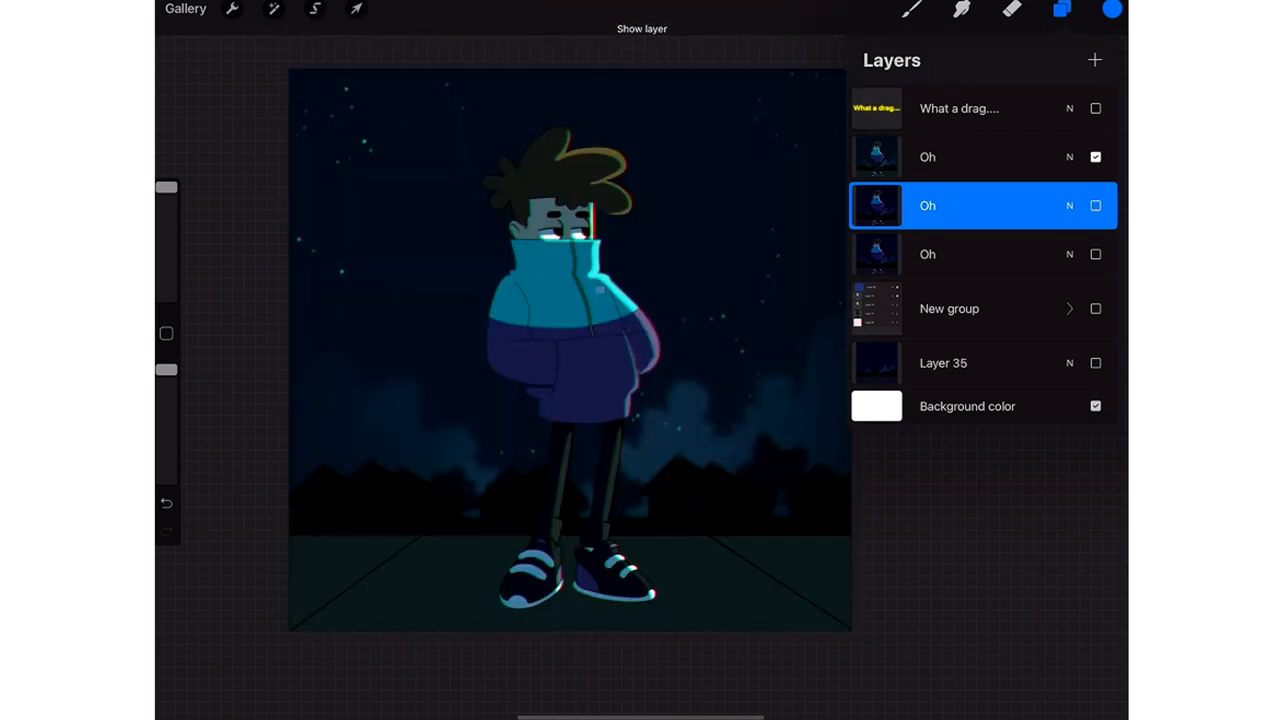